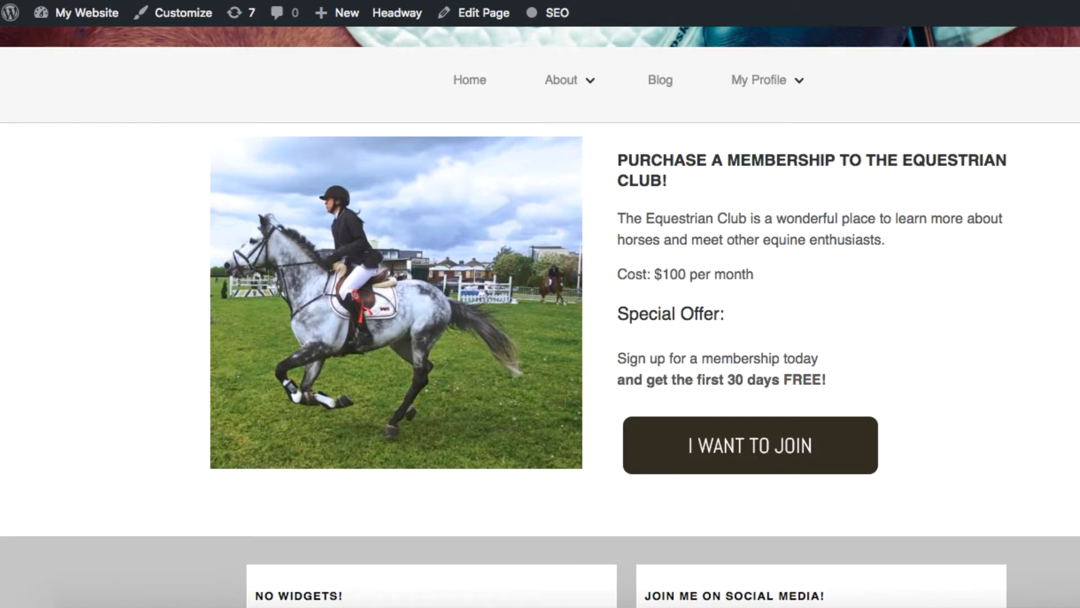
pyautogui.moveTo(756, 82)
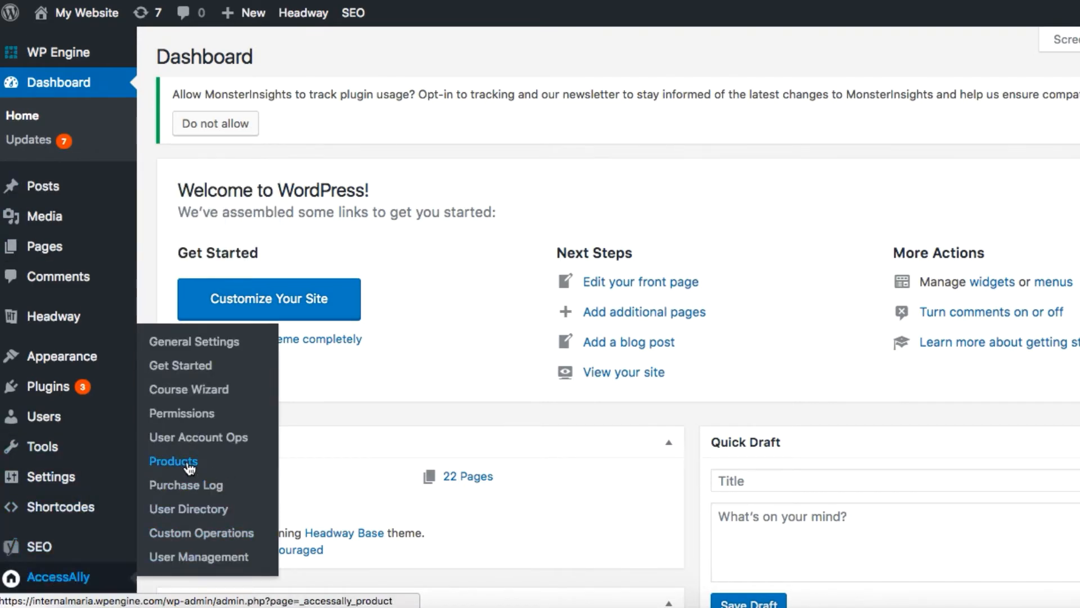
# From AccessAlly Products, add a new product titled 'Membership - 30 Day Trial'.
pyautogui.click(173, 461)
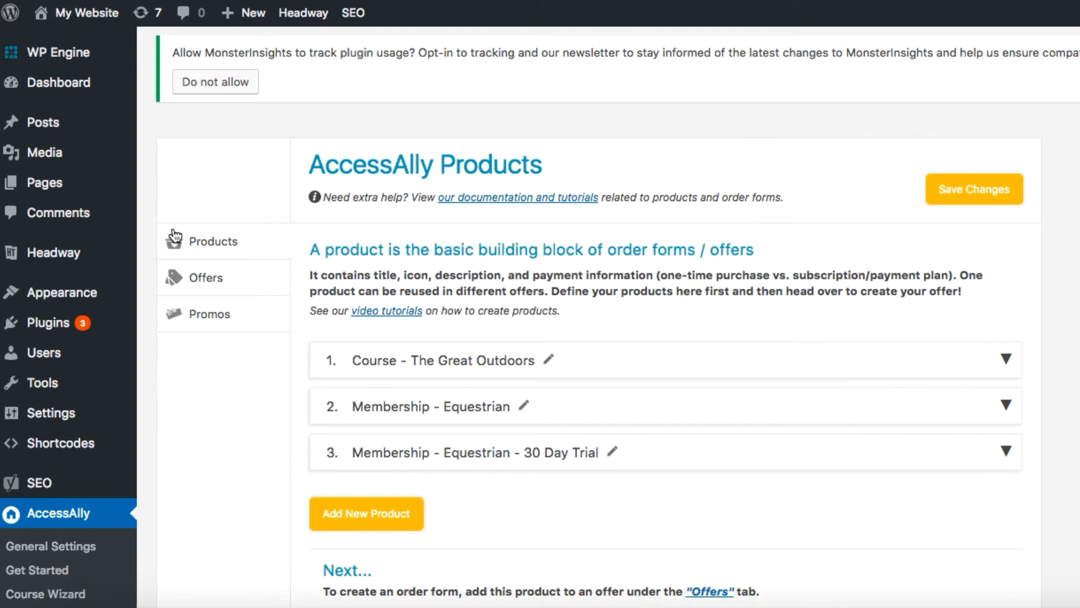
pyautogui.moveTo(205, 324)
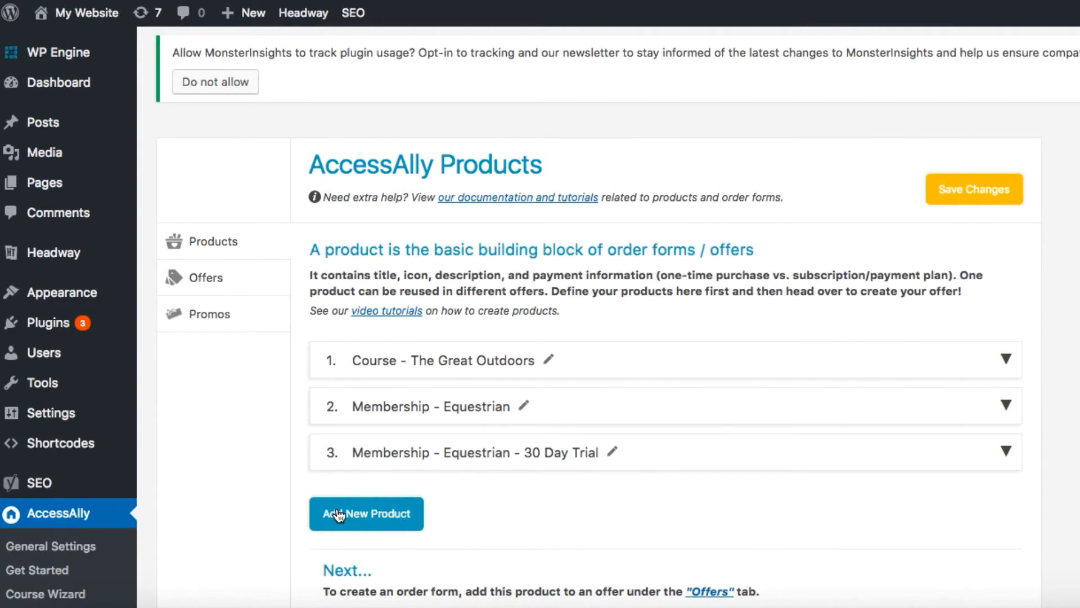
pyautogui.click(366, 513)
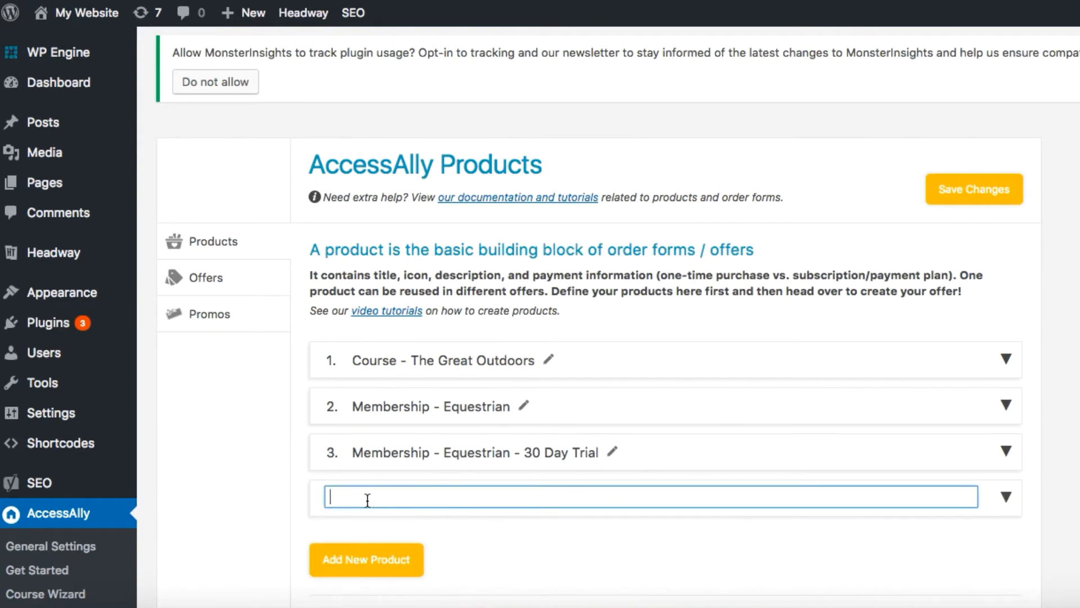
pyautogui.write('Membership -')
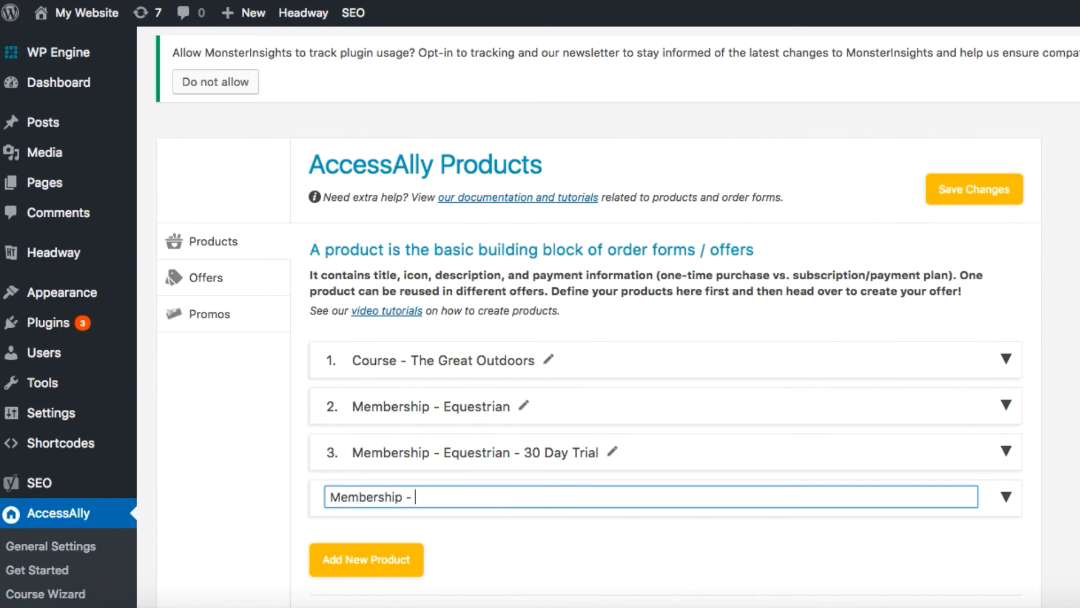
pyautogui.write('30 Day Trial')
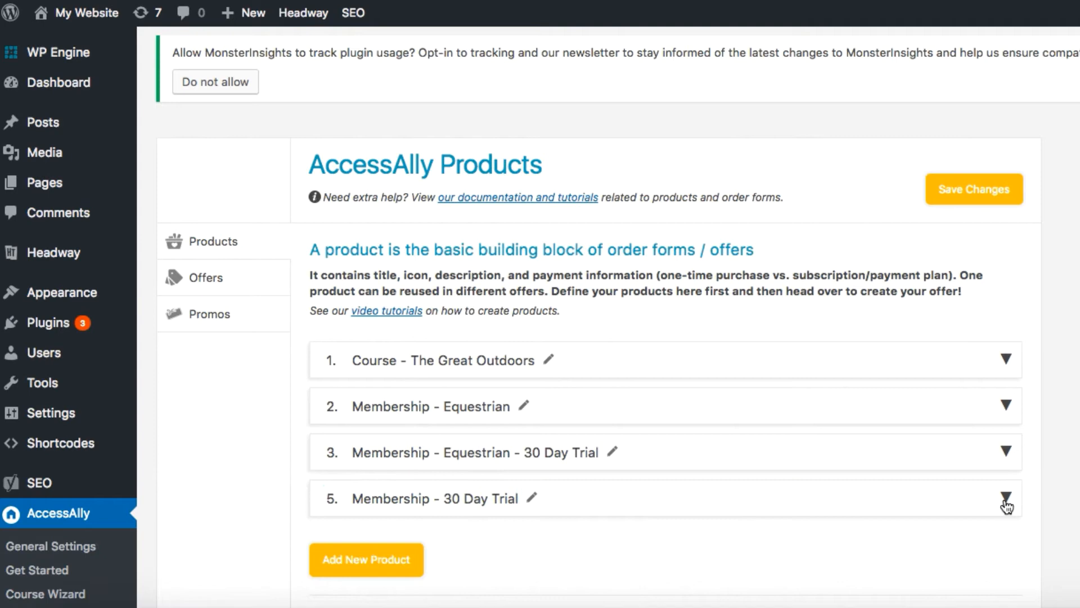
# Make the product a Recurring payment named Membership Subscription, priced 100, with image and description.
pyautogui.click(1005, 500)
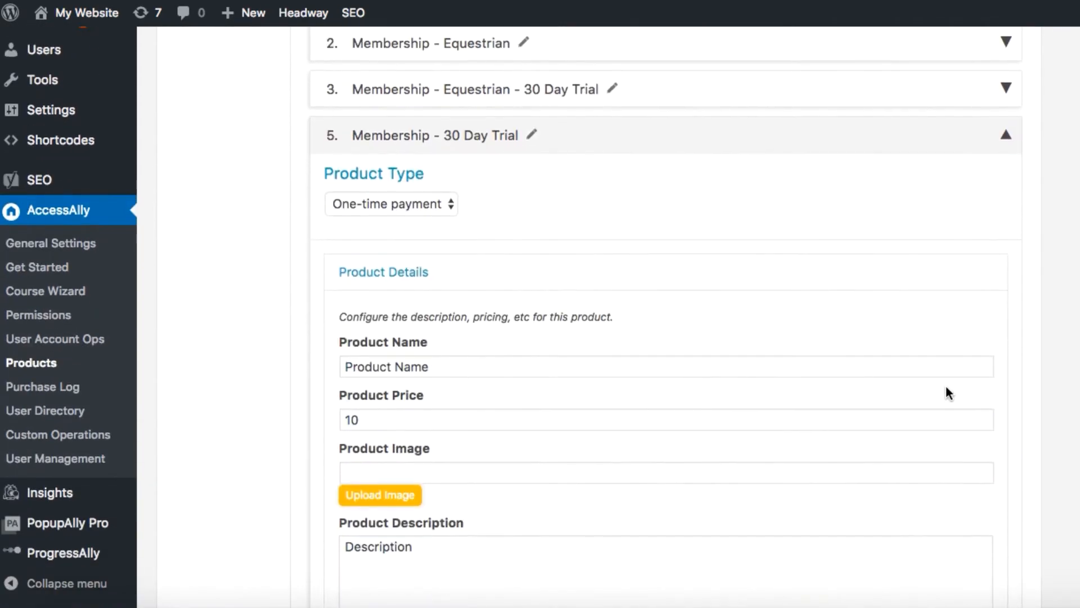
pyautogui.click(390, 204)
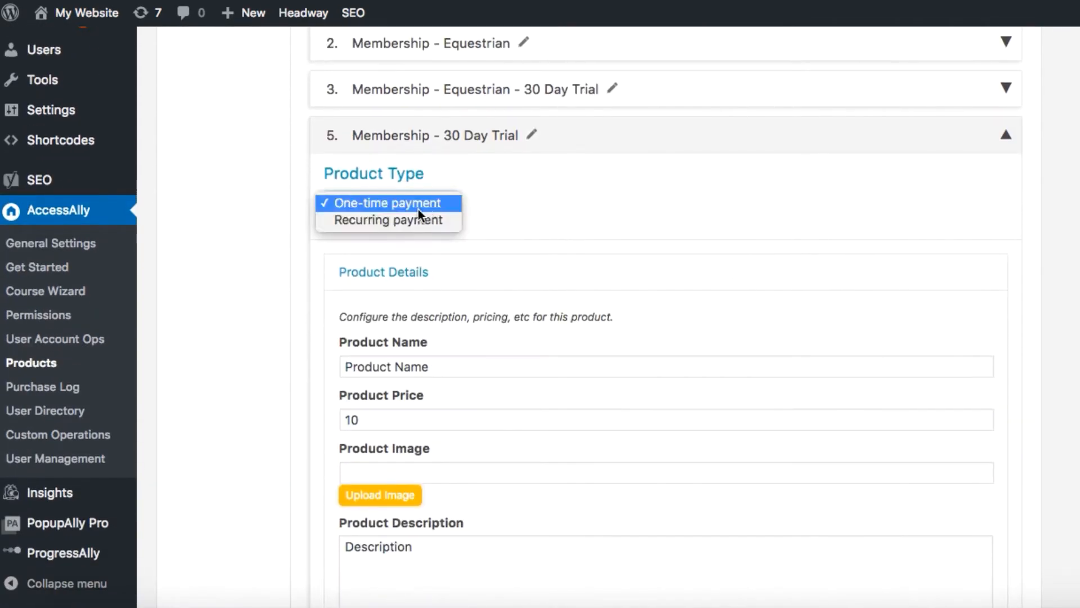
pyautogui.click(388, 220)
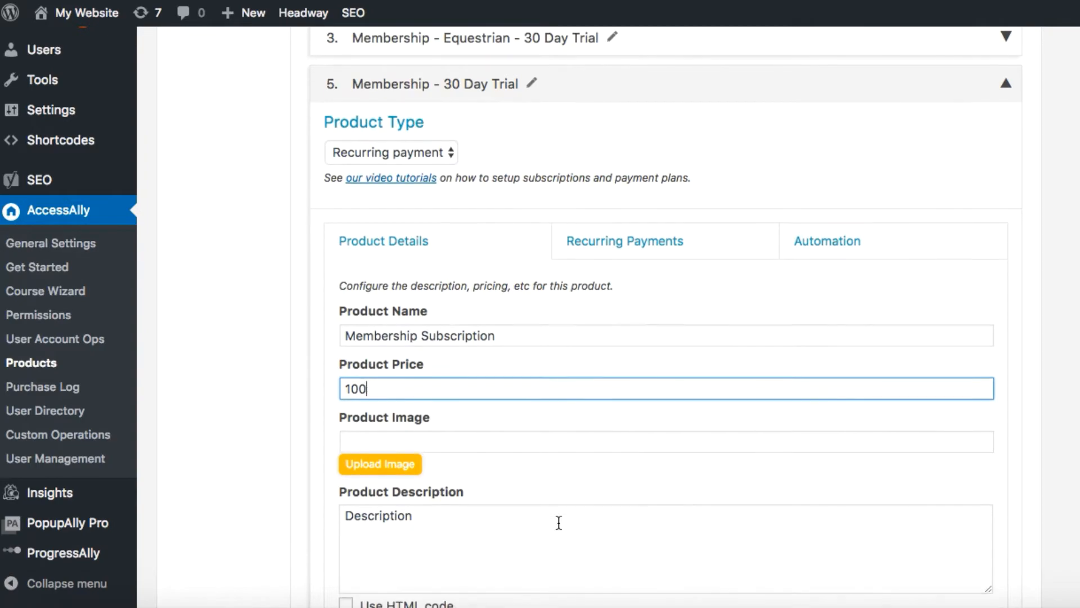
pyautogui.click(380, 463)
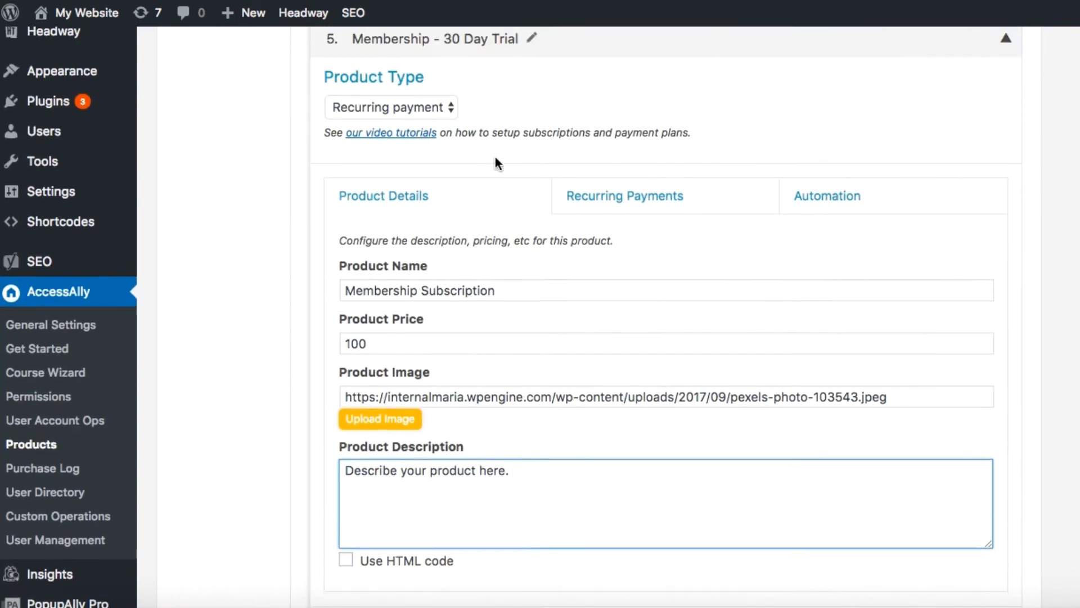
# Set recurring payments with a 30-day trial, billed every 1 month until canceled.
pyautogui.click(625, 195)
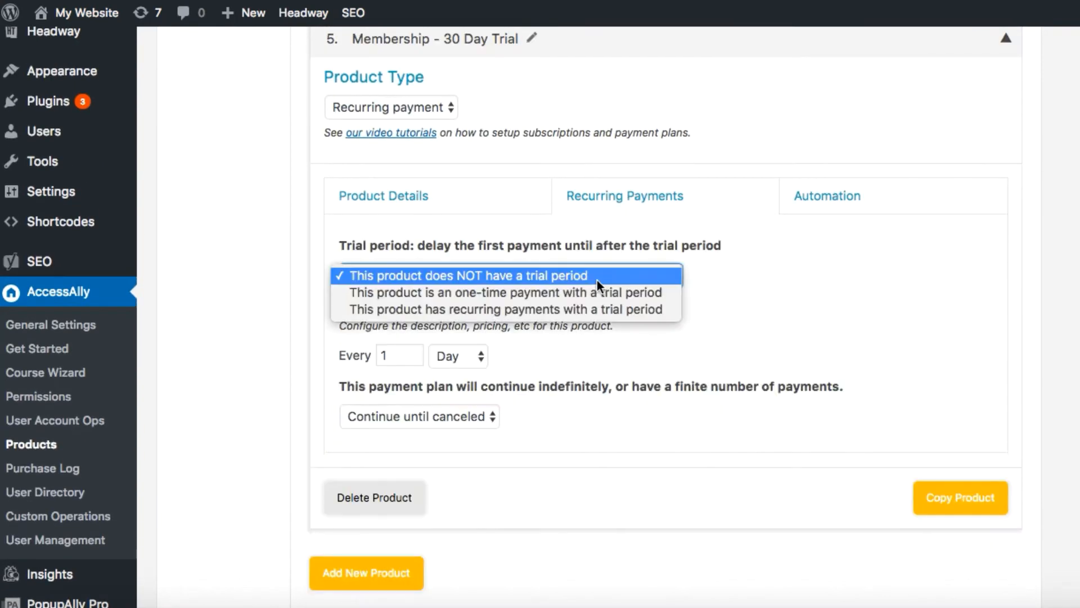
pyautogui.moveTo(570, 318)
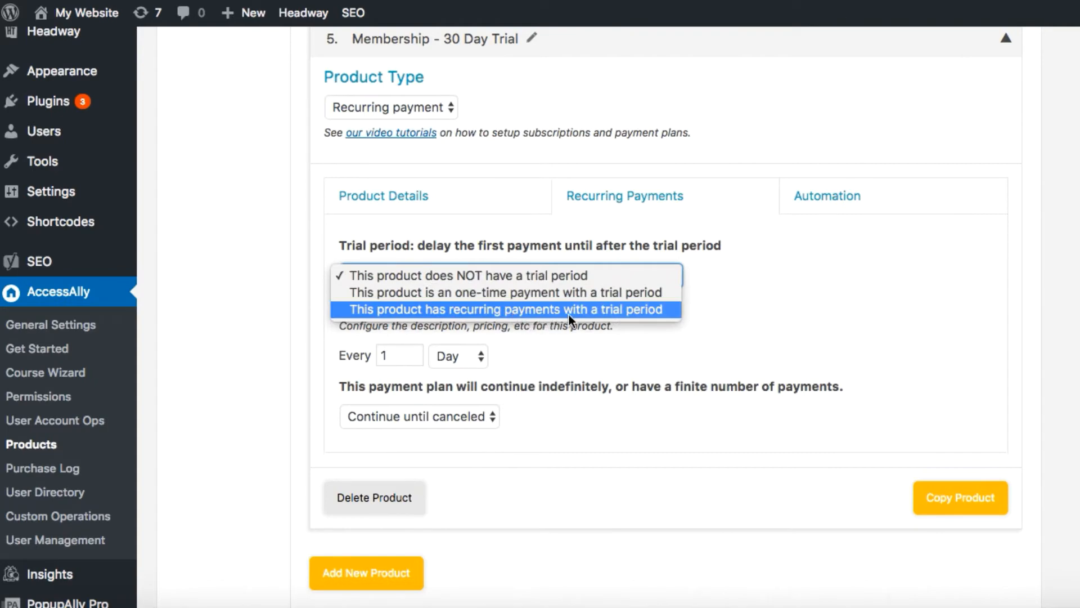
pyautogui.moveTo(654, 321)
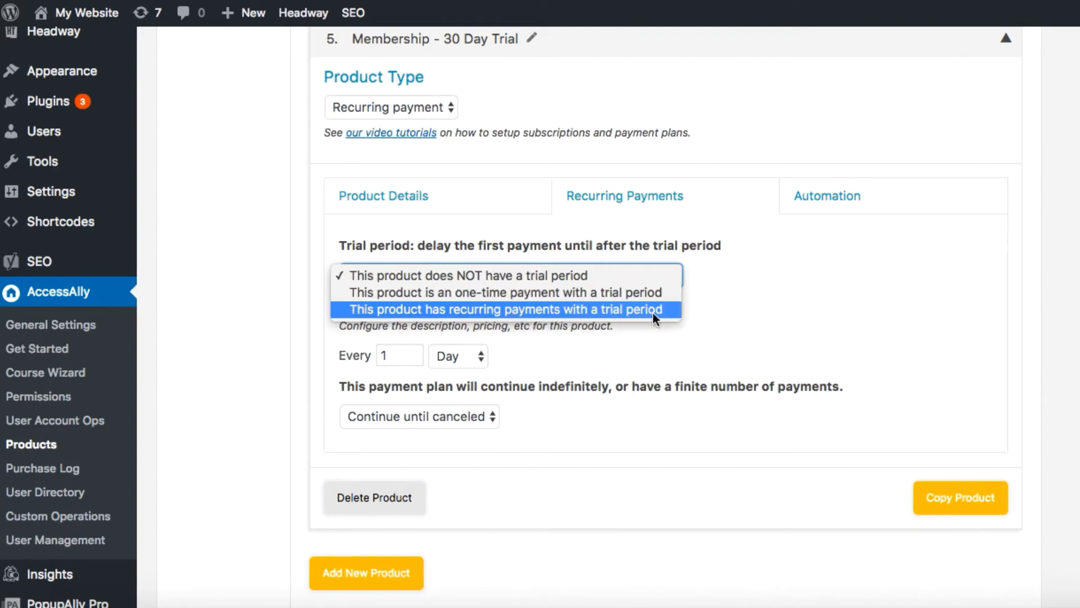
pyautogui.click(505, 309)
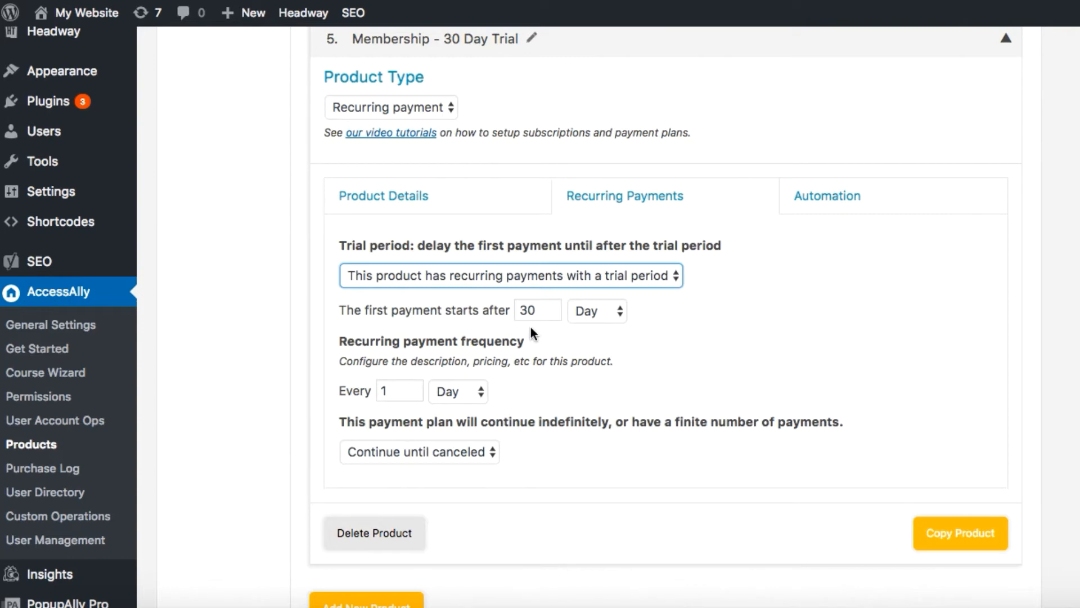
pyautogui.click(538, 310)
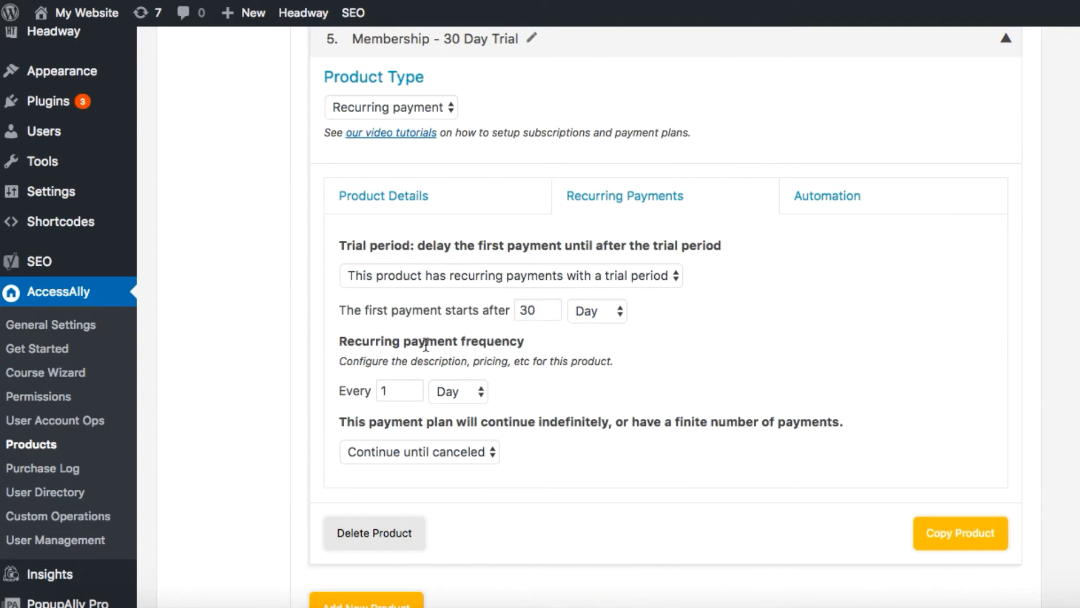
pyautogui.click(398, 391)
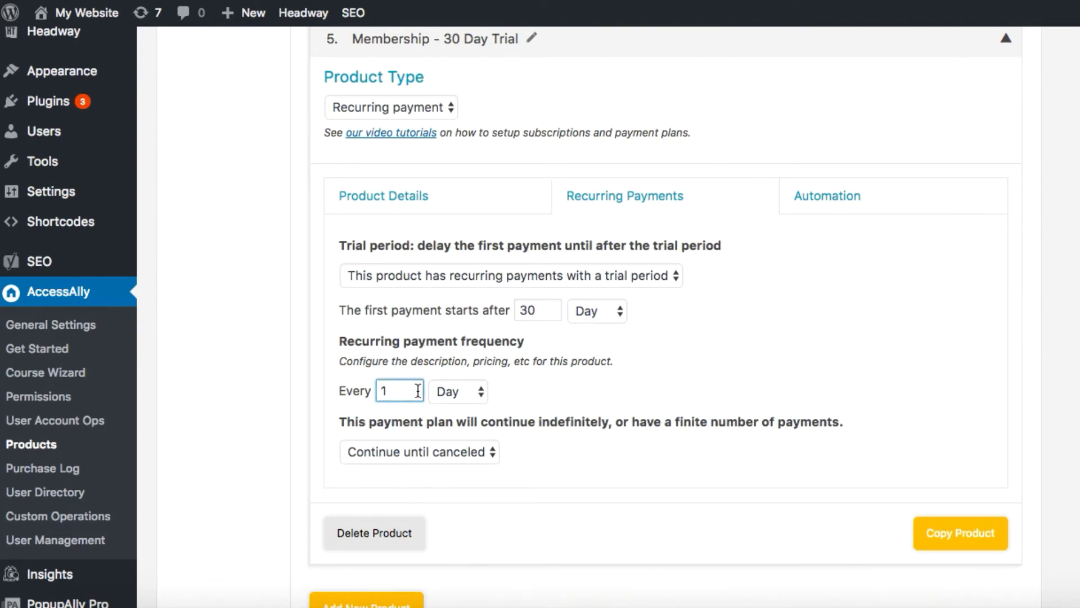
pyautogui.click(458, 391)
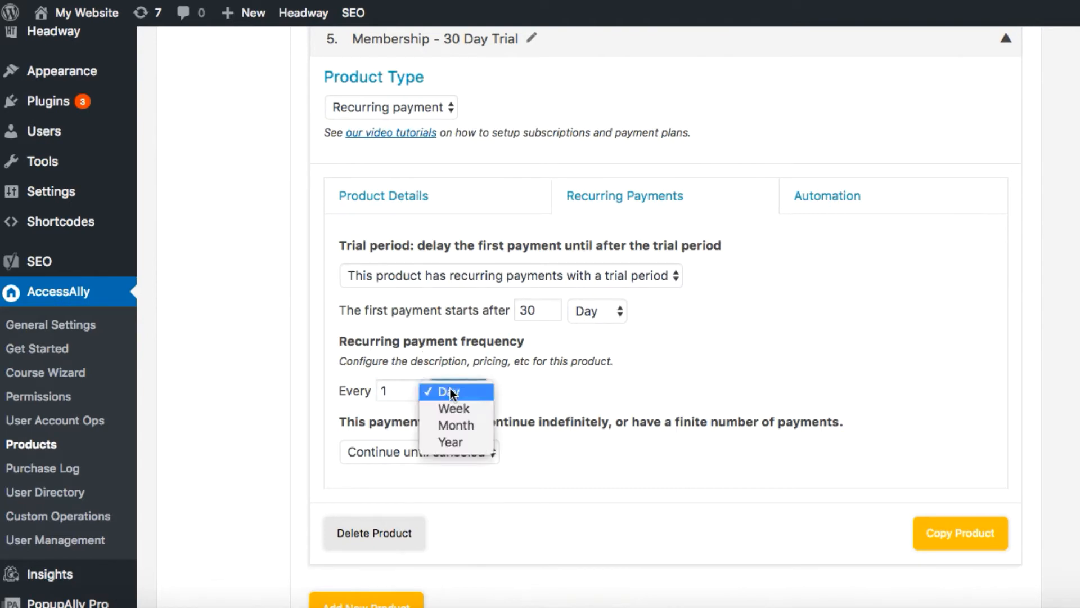
pyautogui.click(455, 424)
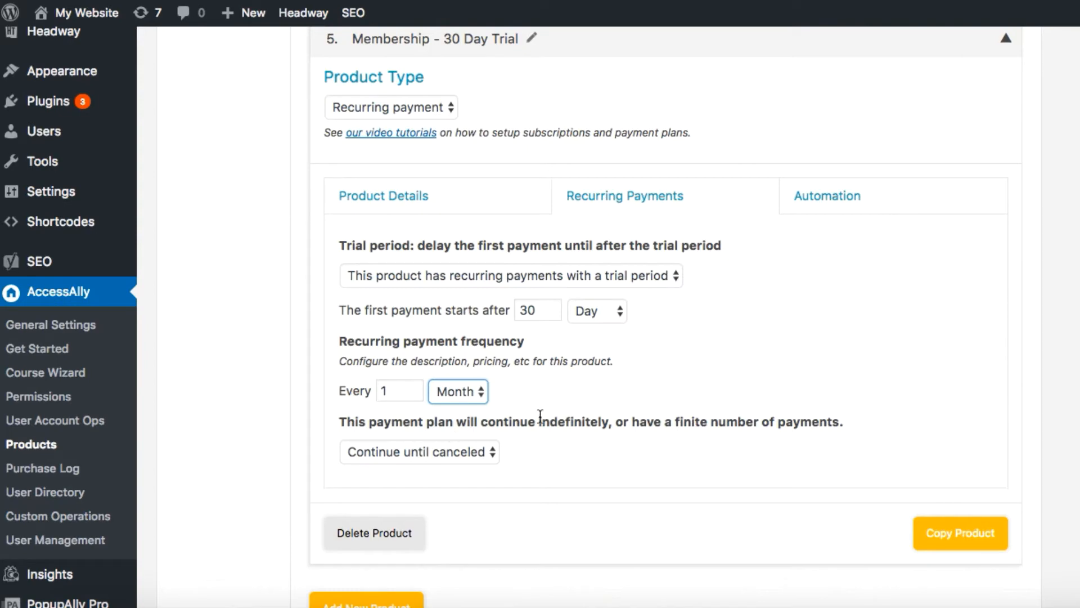
pyautogui.moveTo(497, 455)
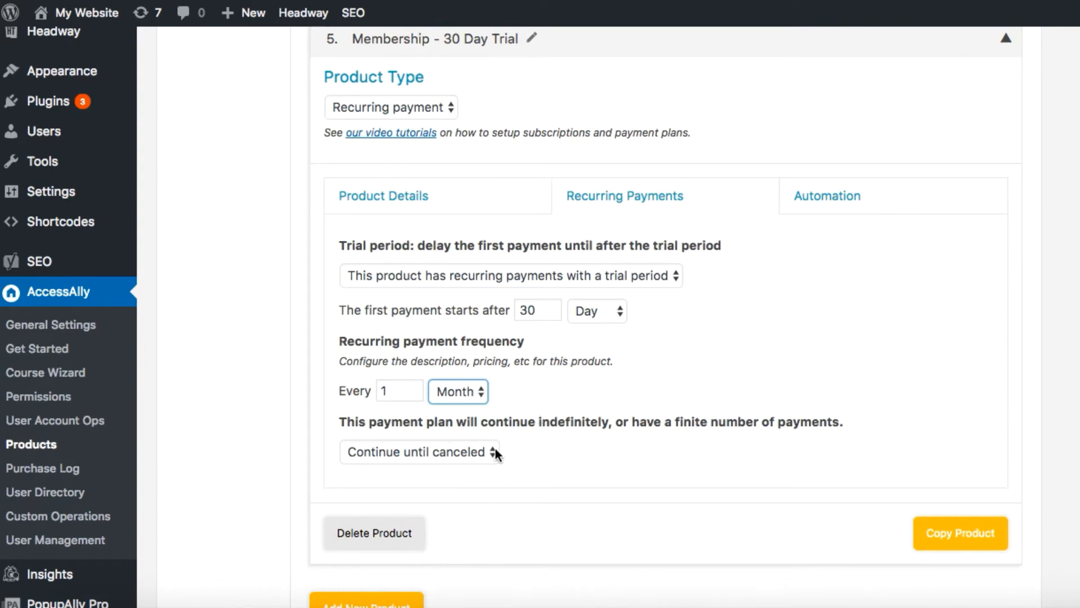
pyautogui.click(421, 452)
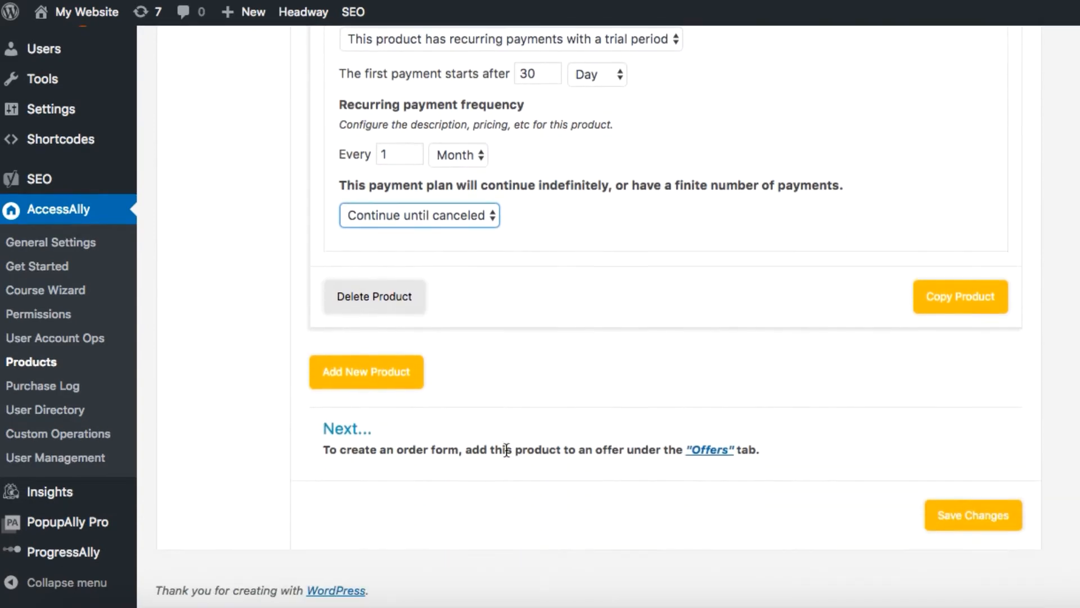
# Save the product settings and switch to the Offers list.
pyautogui.click(973, 514)
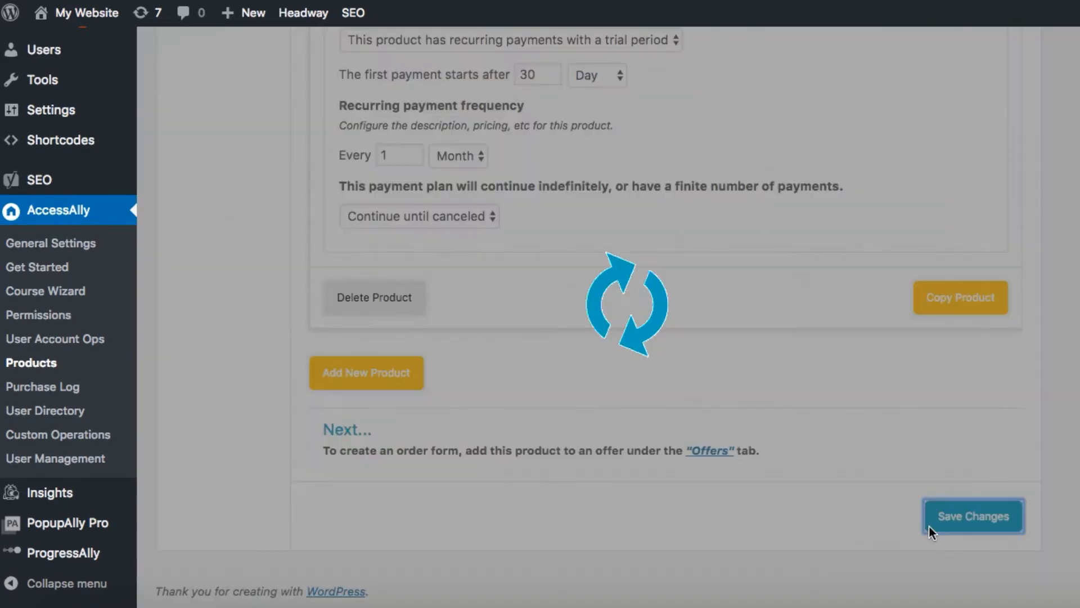
pyautogui.click(973, 515)
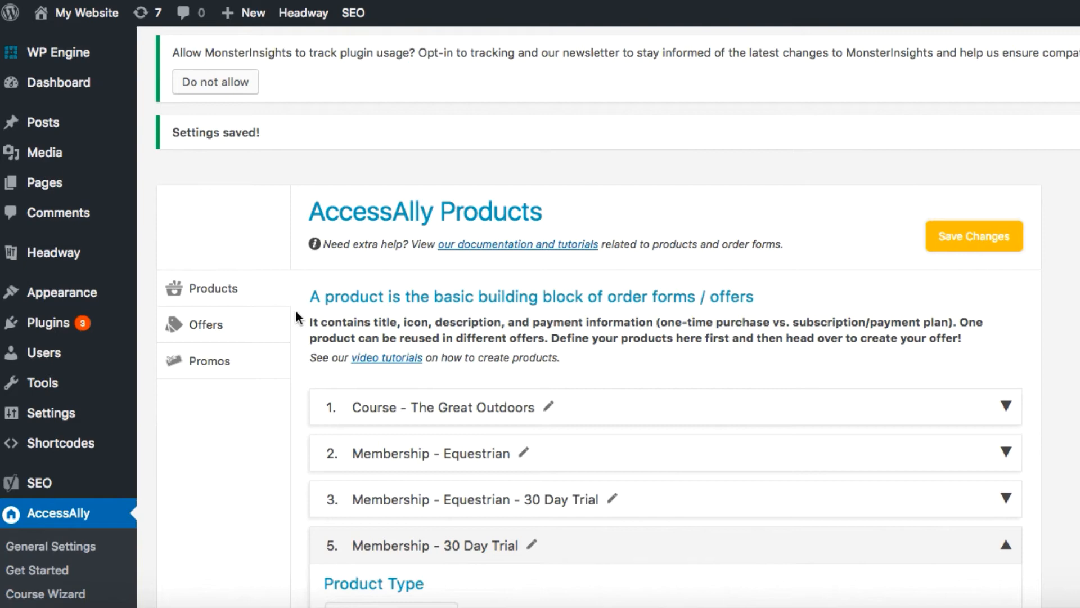
pyautogui.click(206, 325)
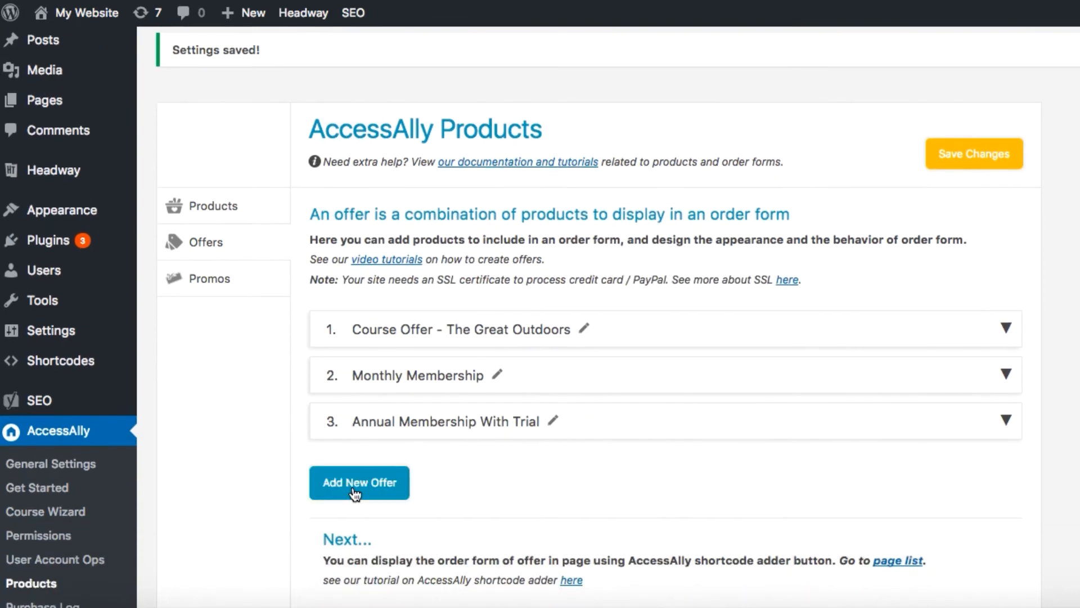
# Create offer 'Monthly Membership With 30 Day Trial' containing the Membership - 30 Day Trial product.
pyautogui.click(360, 483)
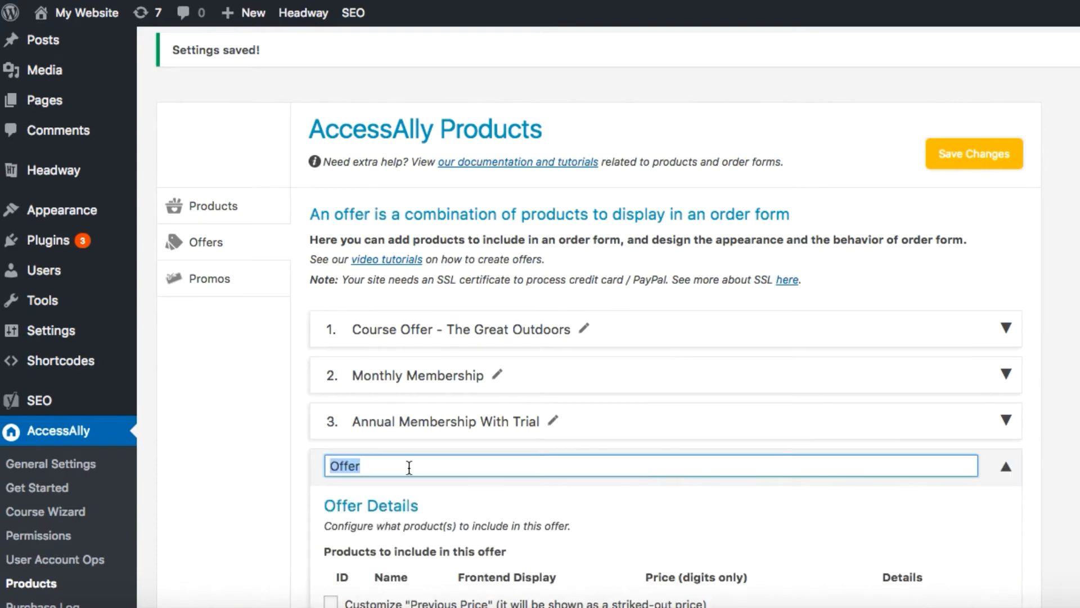
pyautogui.write('Monthly Membership With 30 Day Trial')
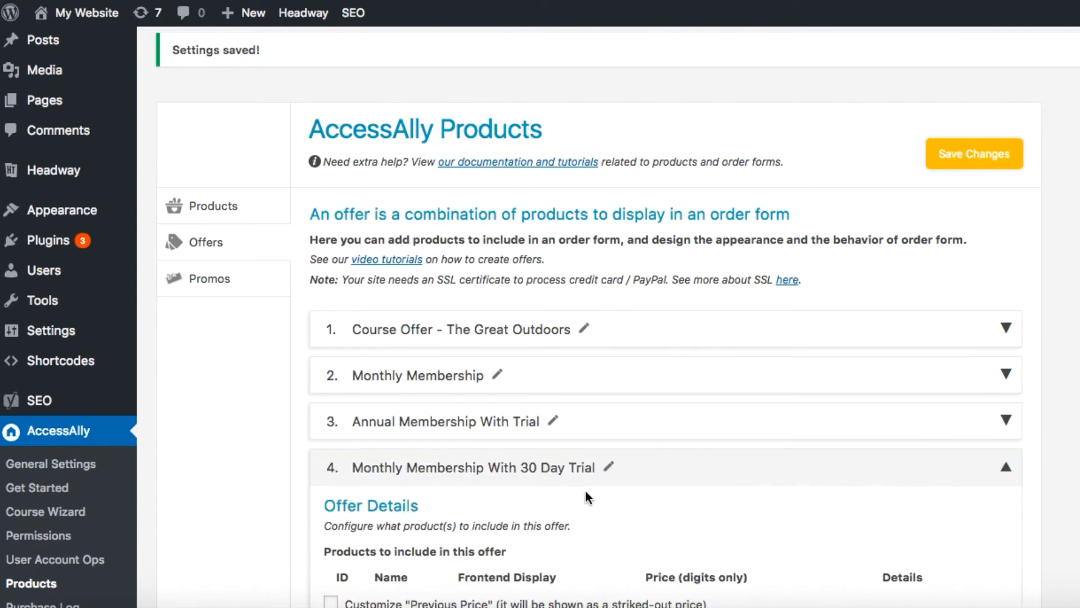
pyautogui.scroll(-3)
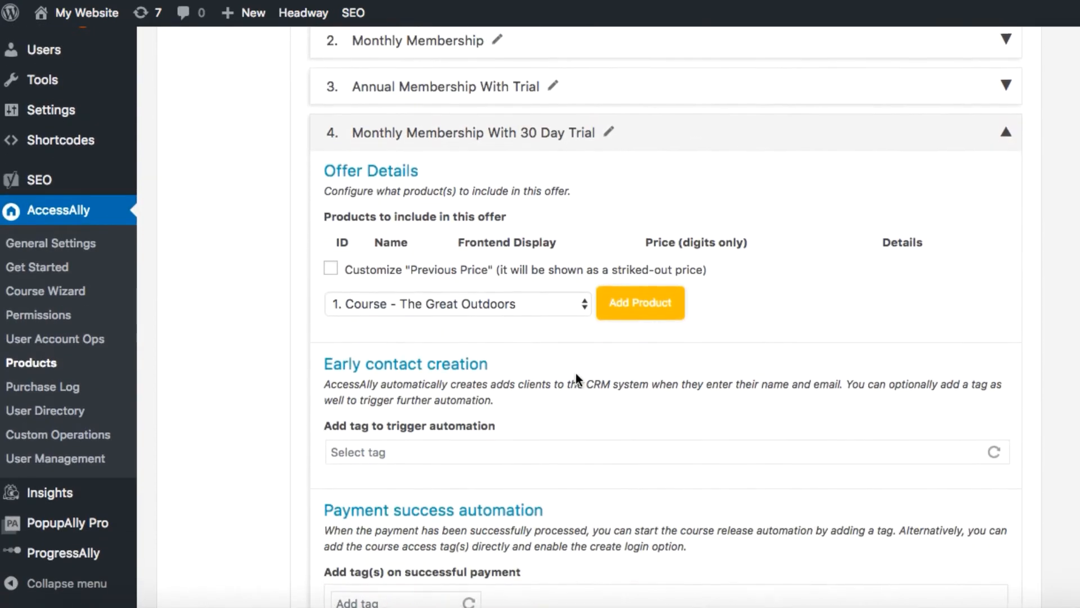
pyautogui.click(457, 304)
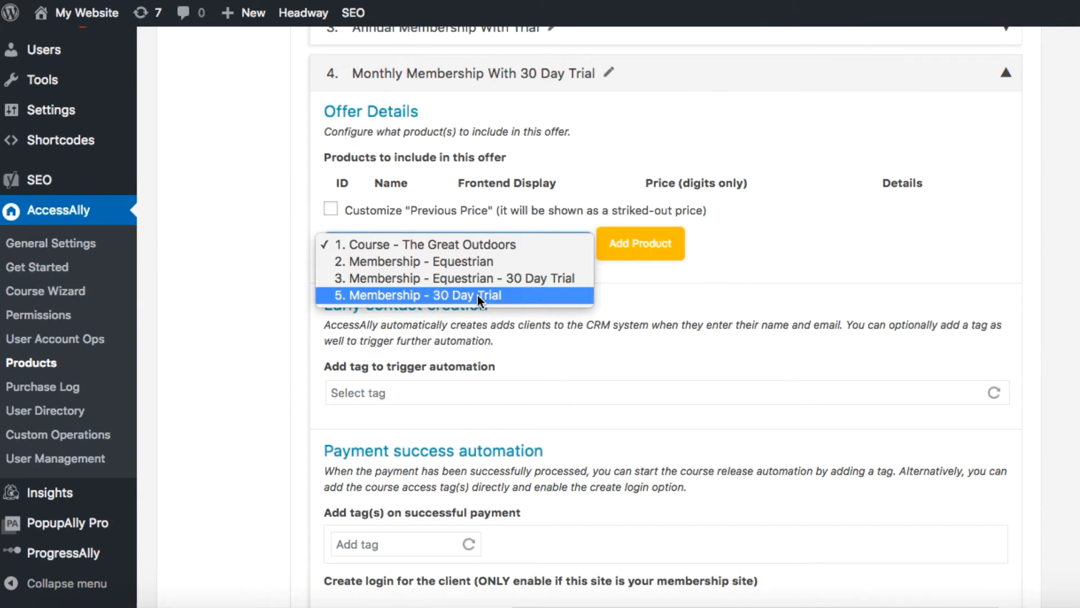
pyautogui.click(450, 295)
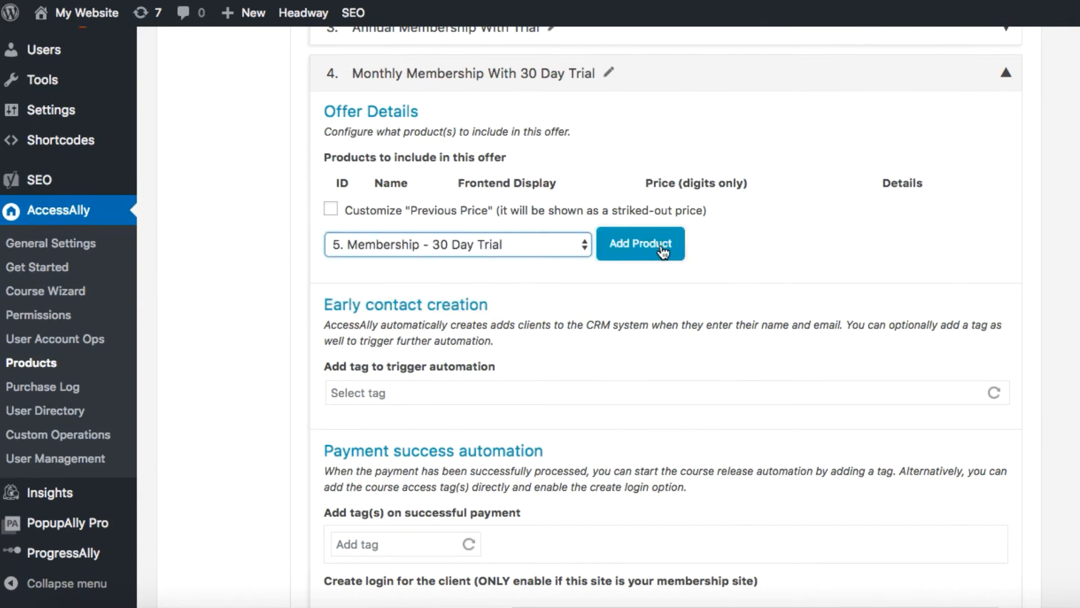
pyautogui.click(641, 244)
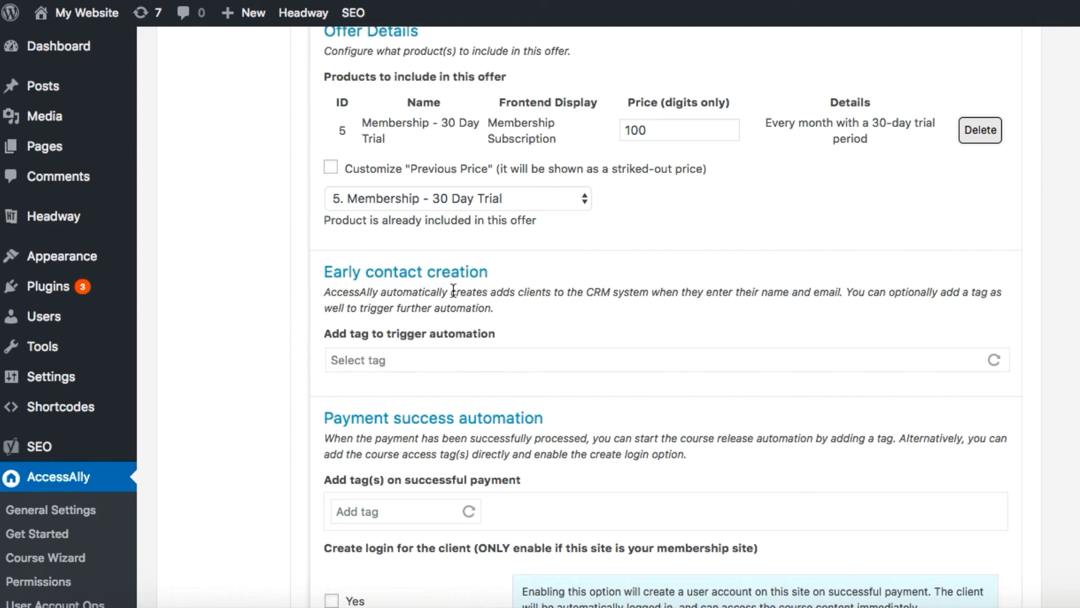
# Under Payment success automation, set 'Create login for the client' to Yes.
pyautogui.scroll(-3)
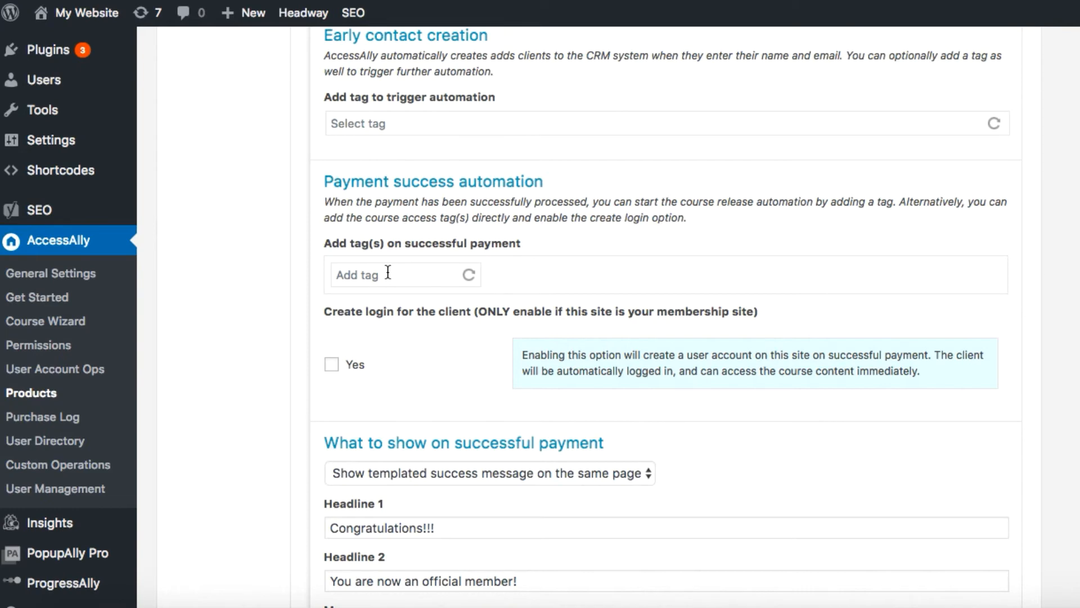
pyautogui.moveTo(627, 288)
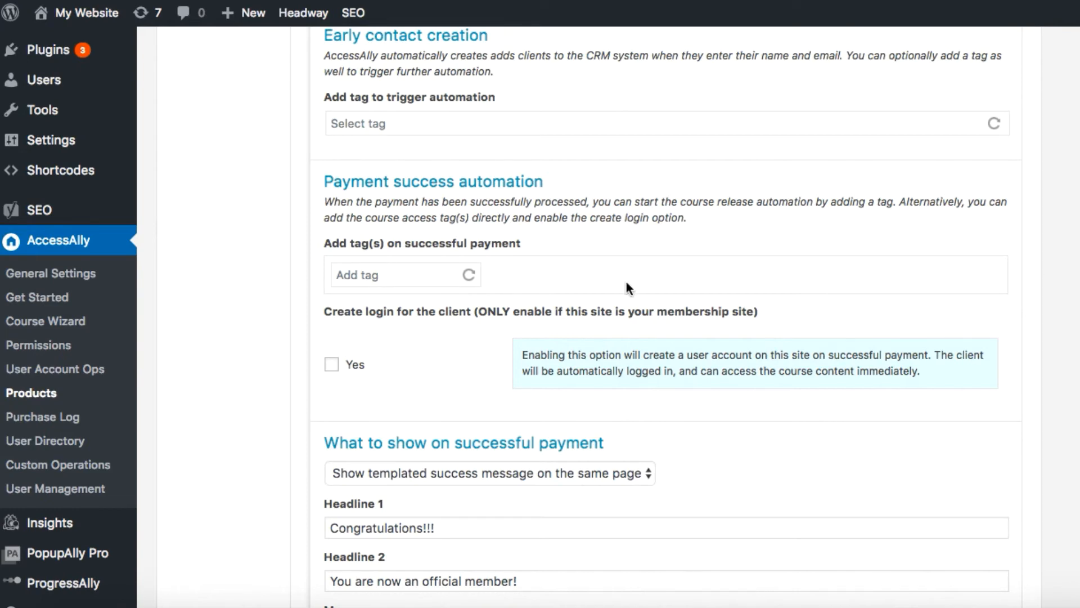
pyautogui.scroll(-3)
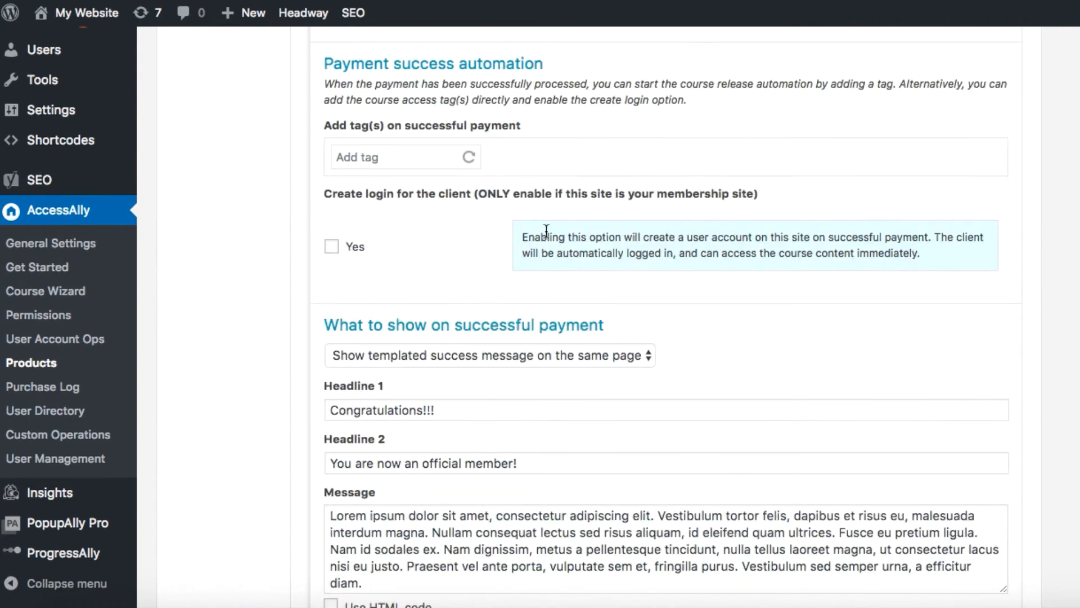
pyautogui.moveTo(342, 193)
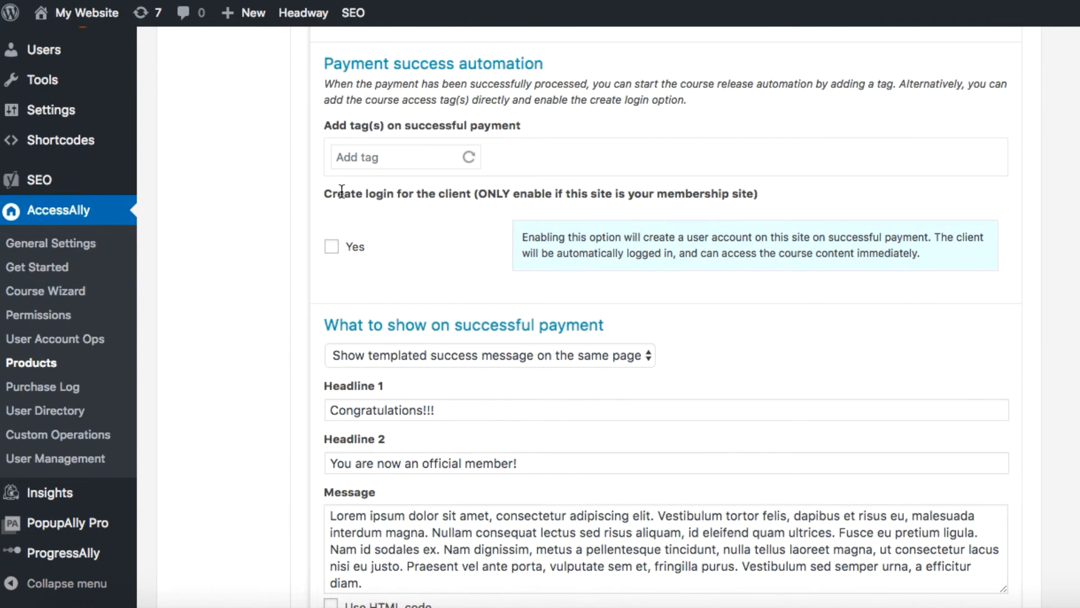
pyautogui.click(331, 247)
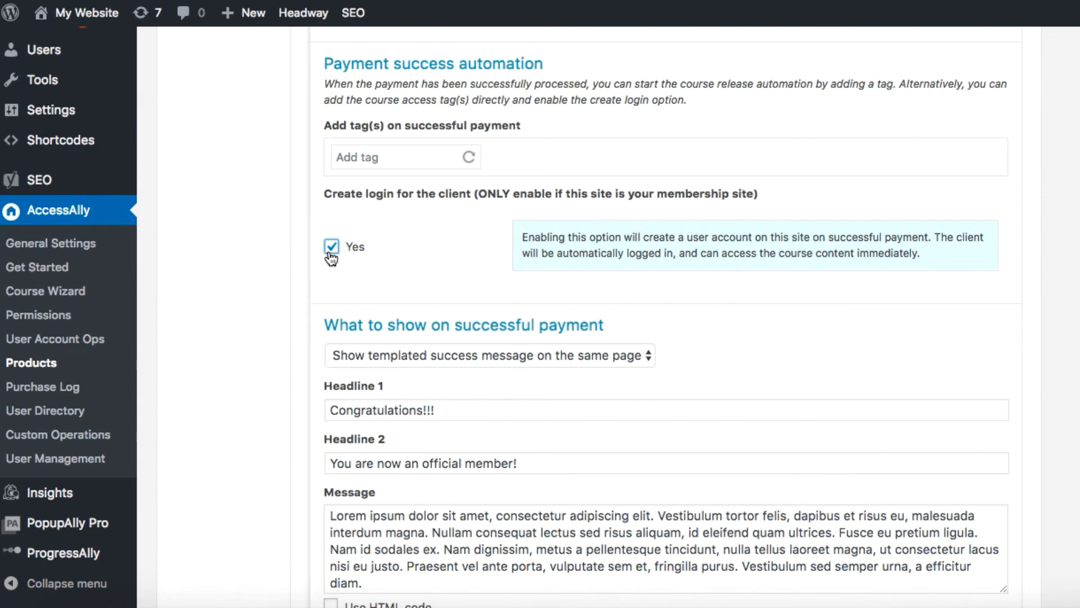
pyautogui.scroll(-3)
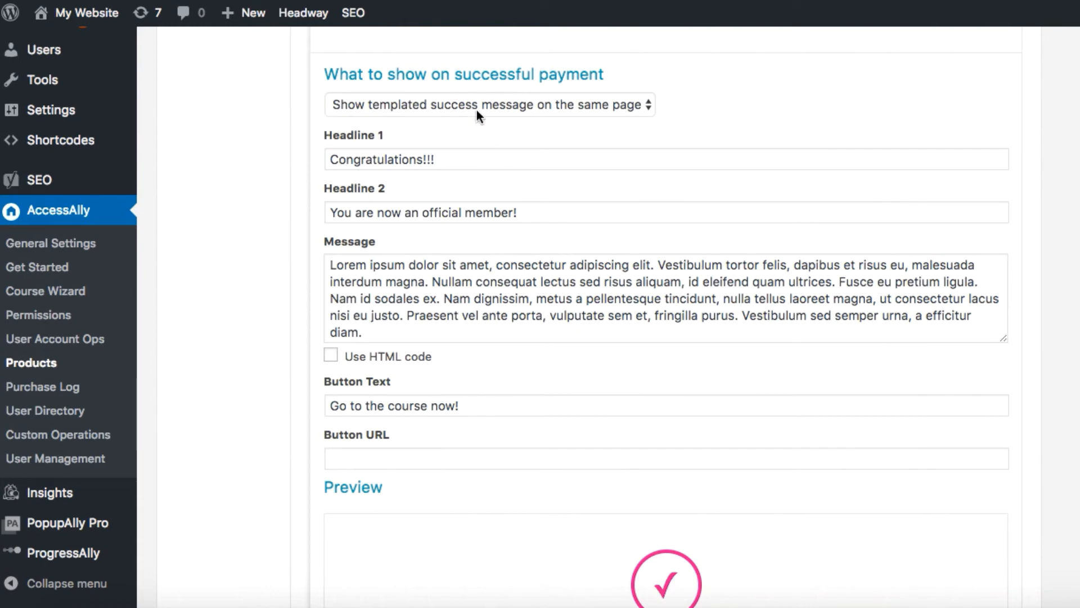
# Keep the templated success message, set the button URL to /home, and save the offer.
pyautogui.click(488, 104)
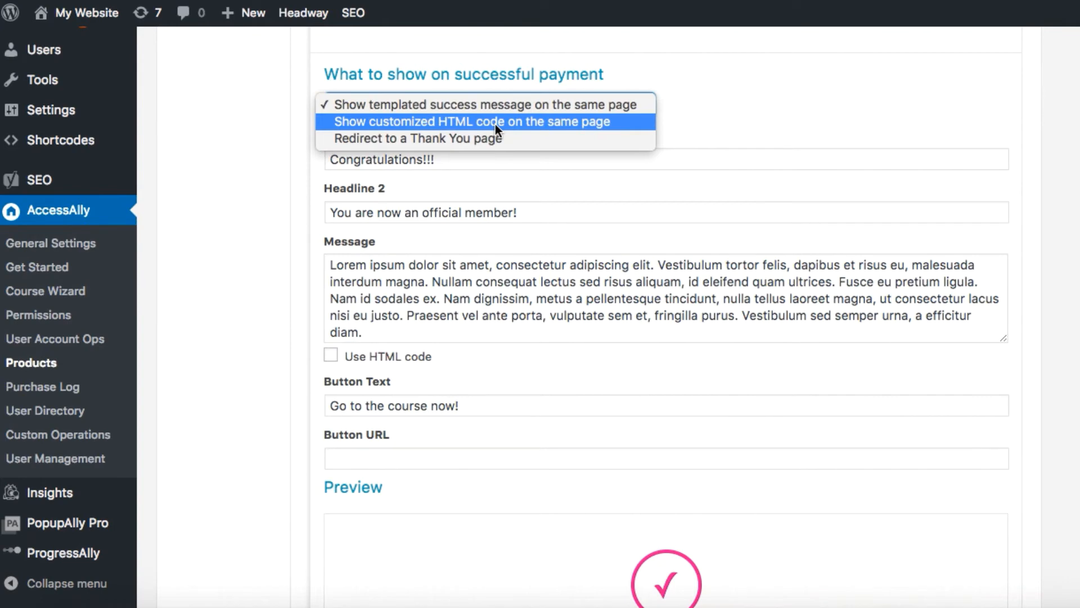
pyautogui.moveTo(498, 151)
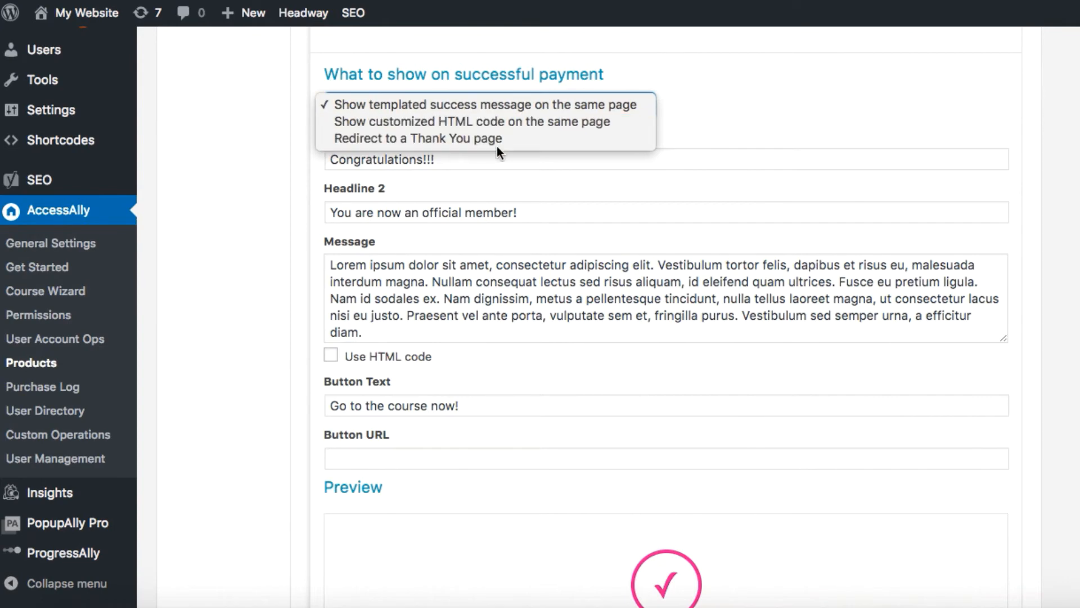
pyautogui.click(482, 104)
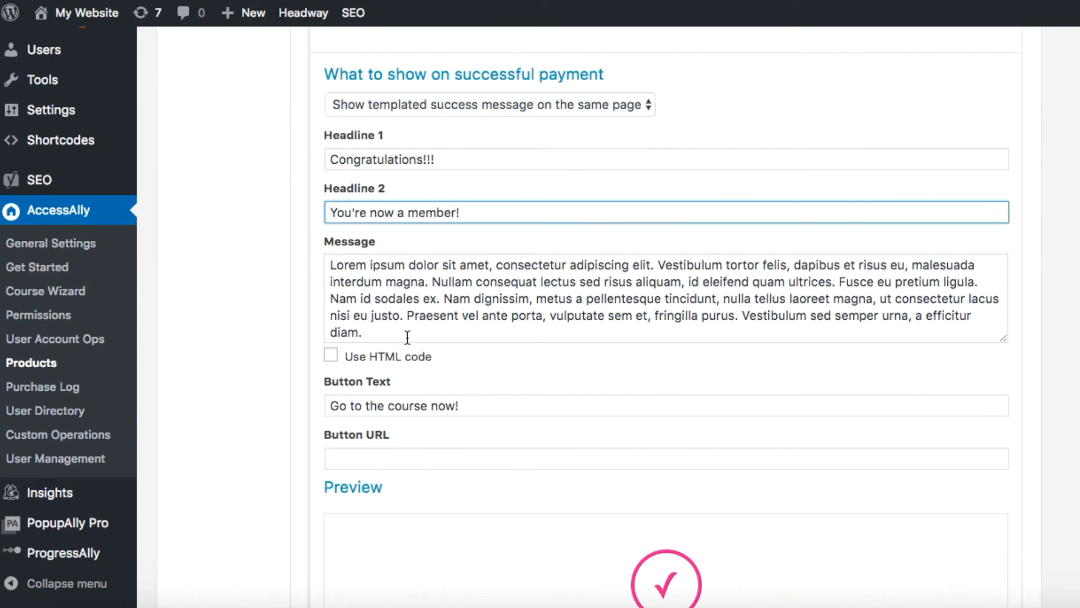
pyautogui.scroll(-3)
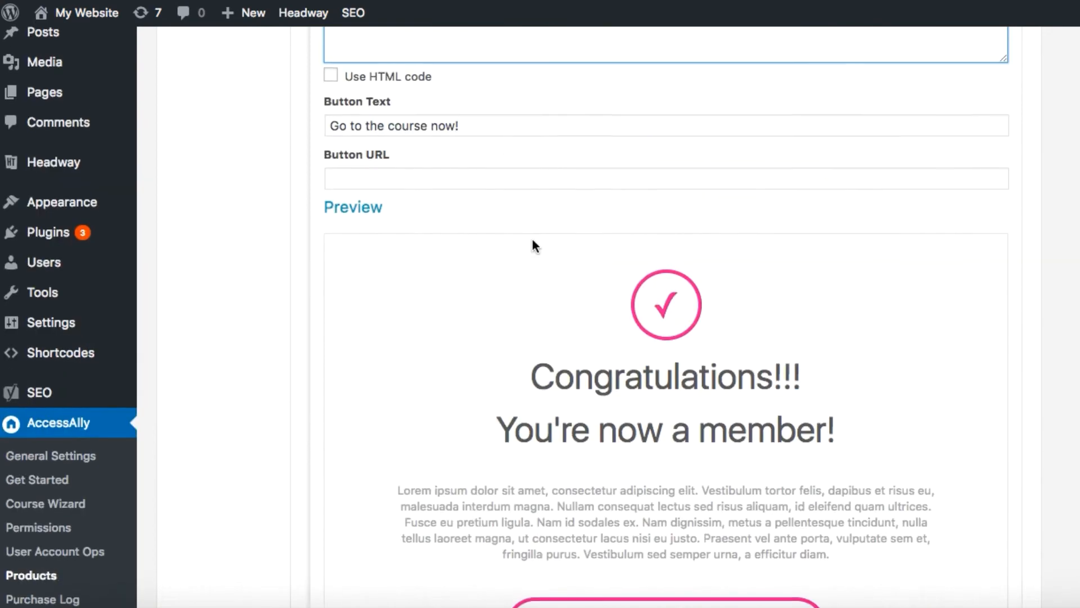
pyautogui.scroll(-3)
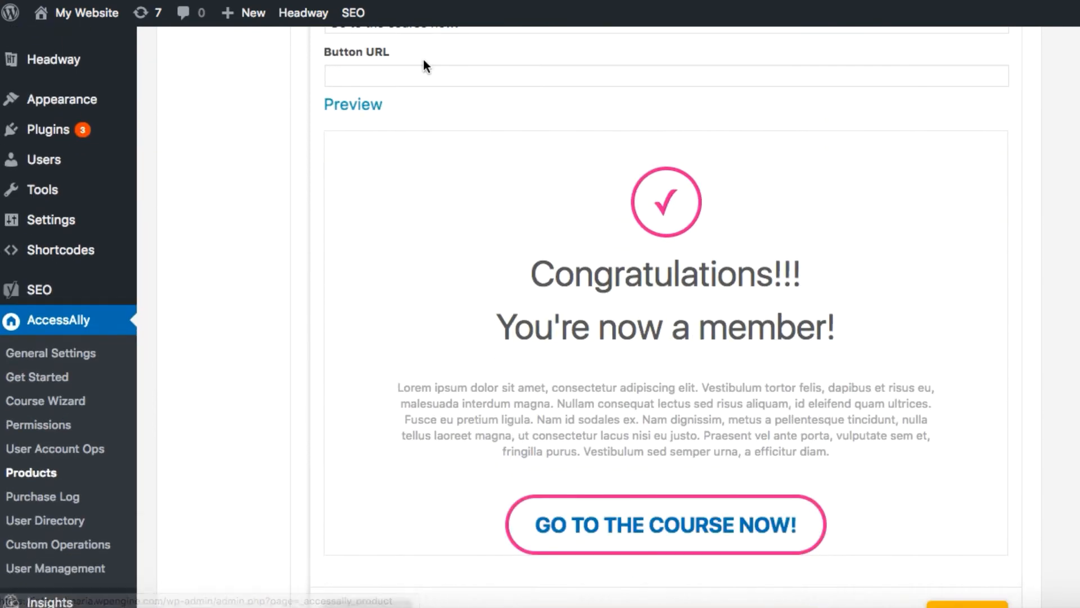
pyautogui.write('/home')
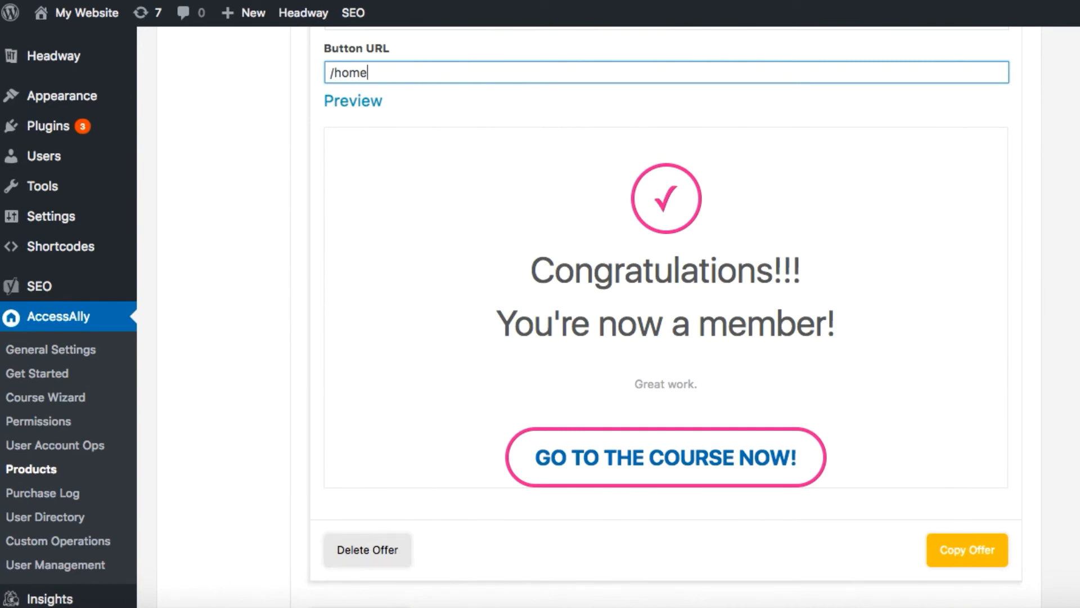
pyautogui.scroll(-3)
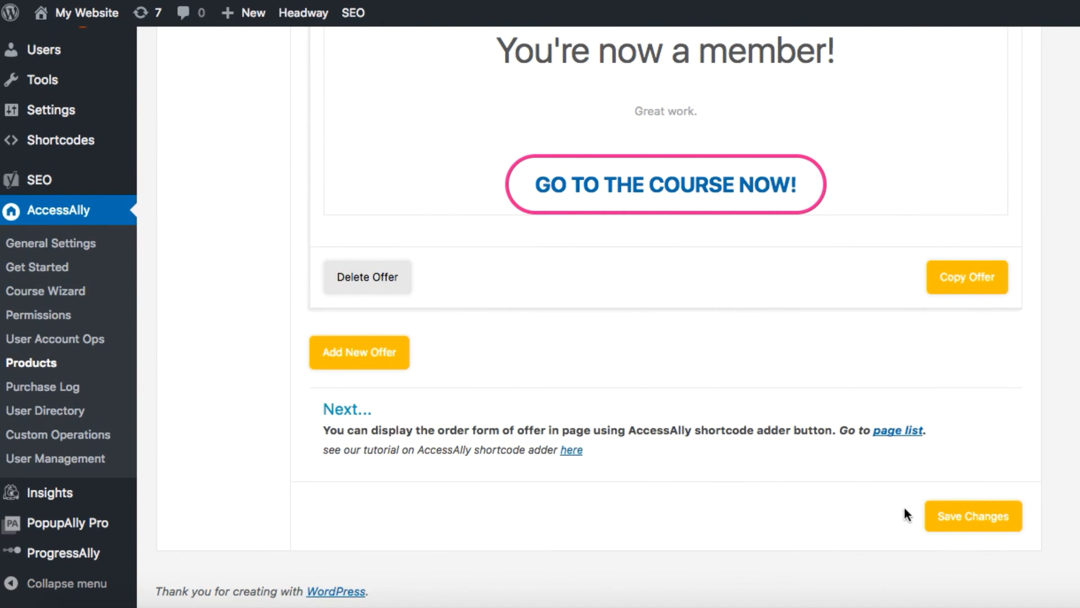
pyautogui.click(973, 516)
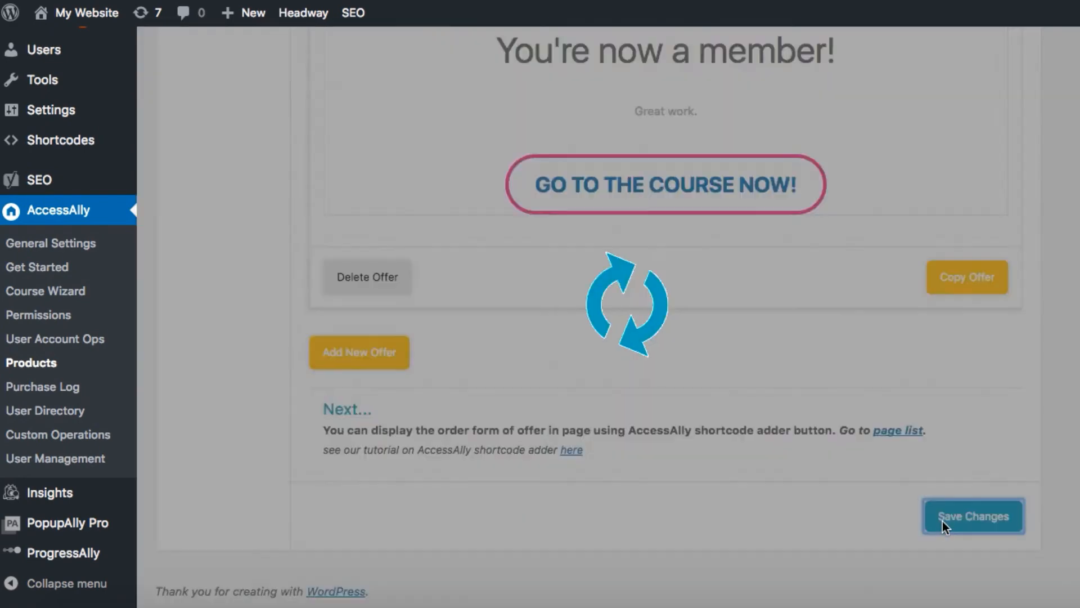
pyautogui.click(973, 516)
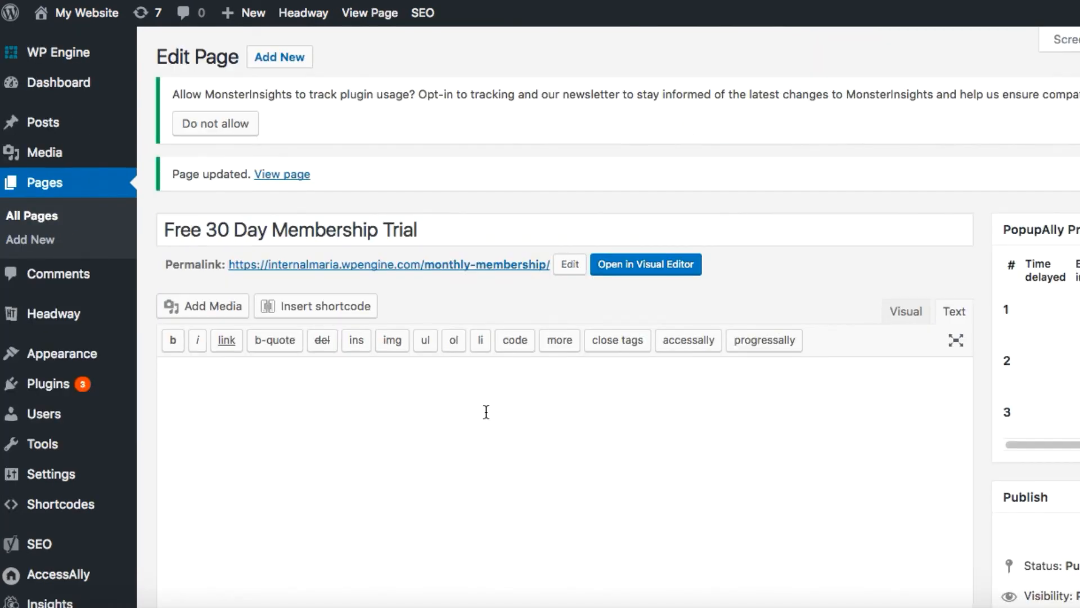
pyautogui.moveTo(614, 368)
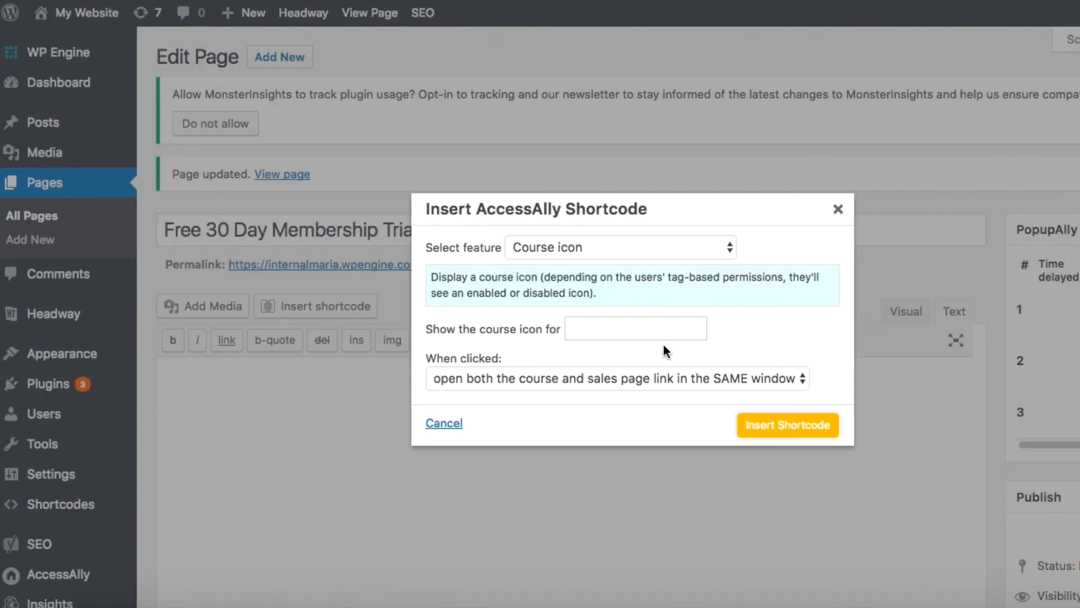
pyautogui.moveTo(533, 255)
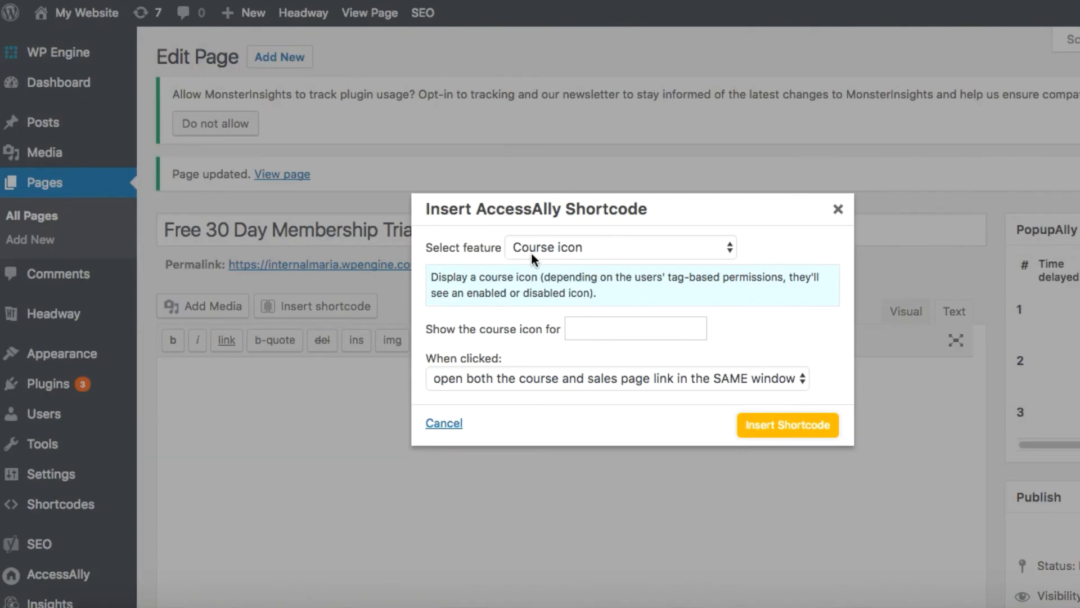
# Insert an Order Form shortcode for offer 4, Monthly Membership With 30 Day Trial.
pyautogui.click(620, 247)
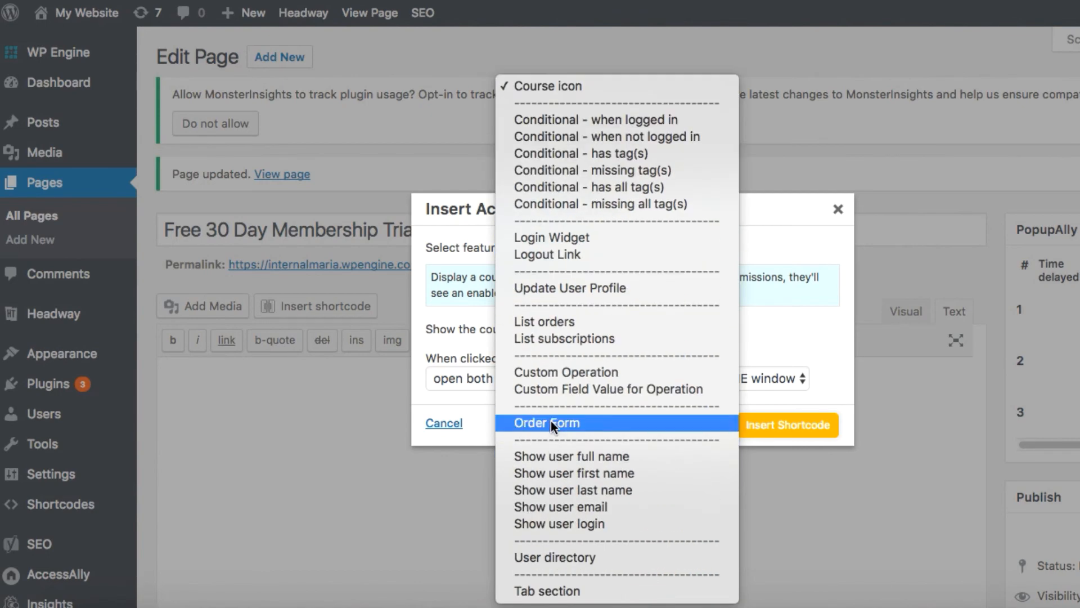
pyautogui.click(547, 422)
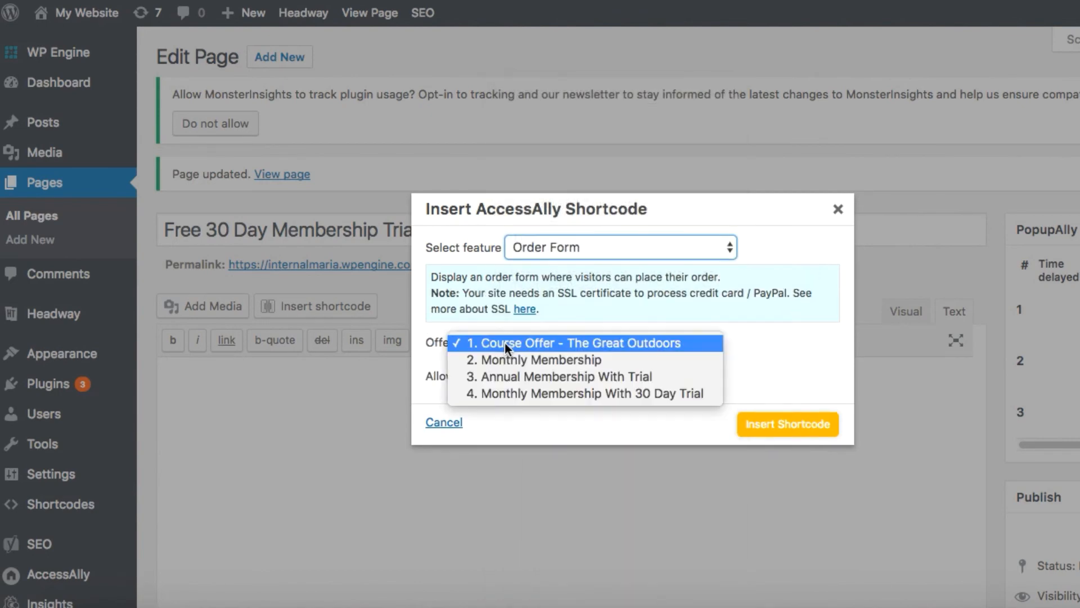
pyautogui.moveTo(502, 380)
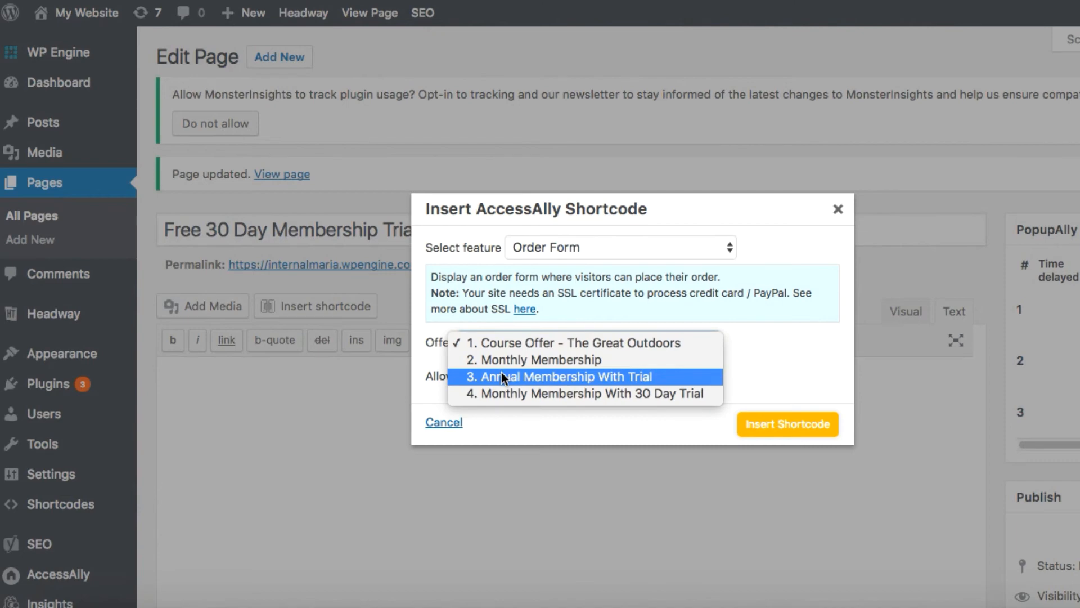
pyautogui.moveTo(508, 399)
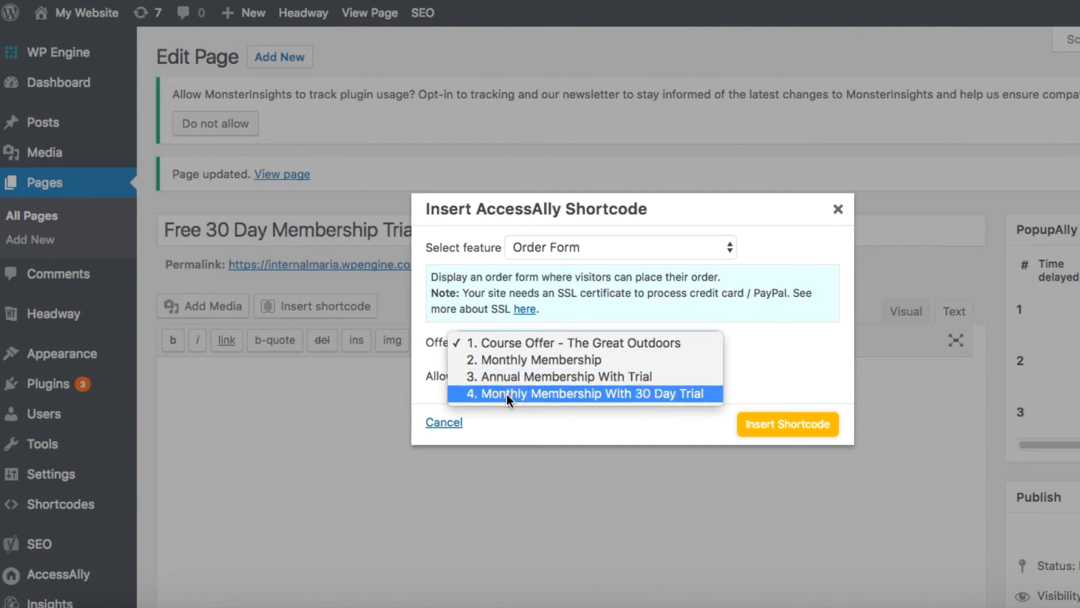
pyautogui.click(562, 394)
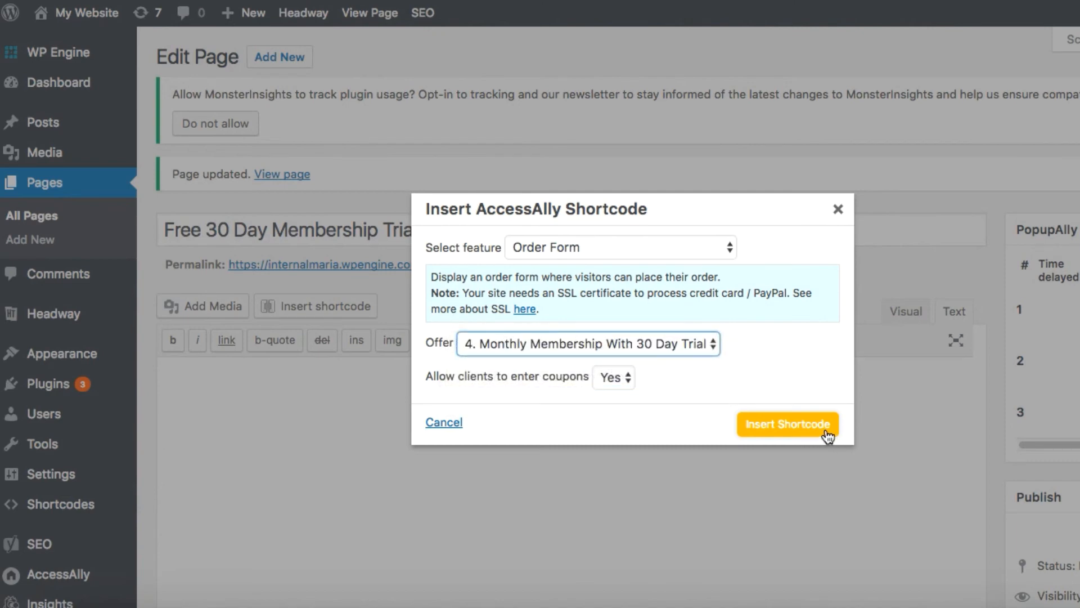
pyautogui.click(787, 424)
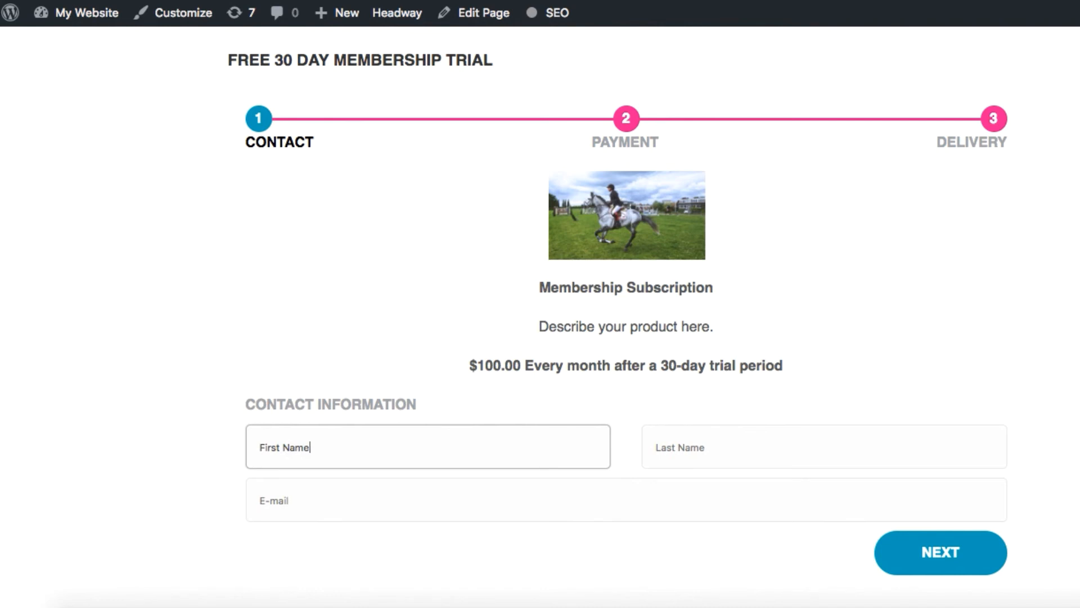
pyautogui.click(823, 446)
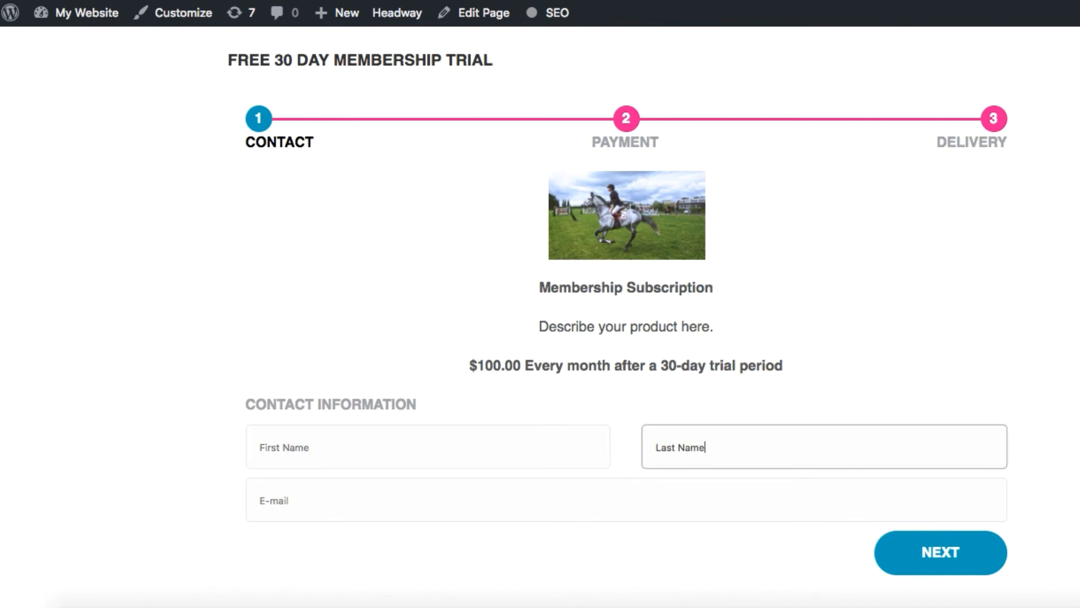
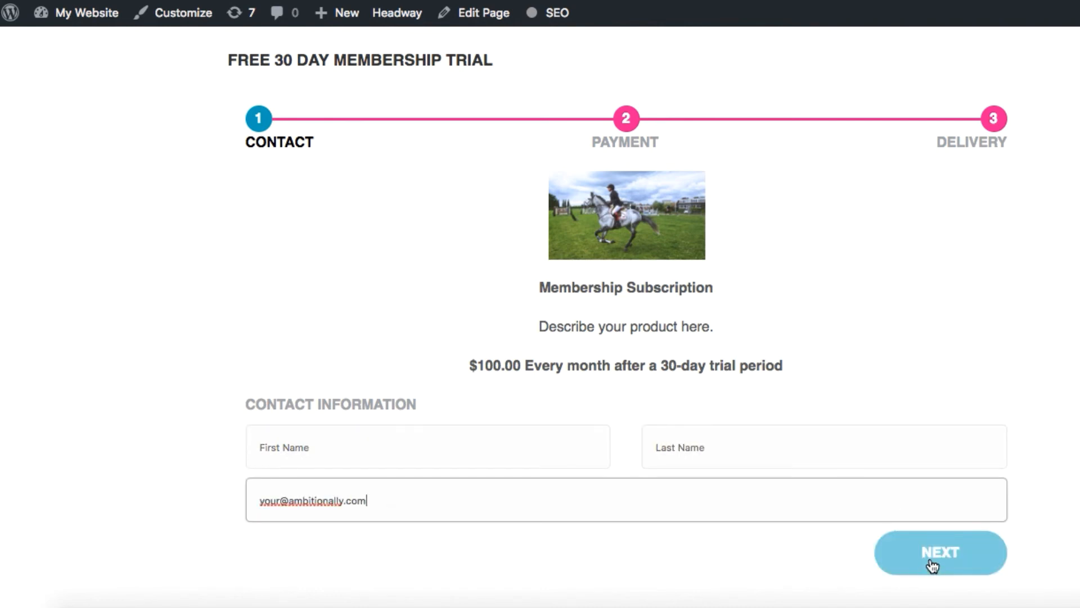
pyautogui.click(938, 552)
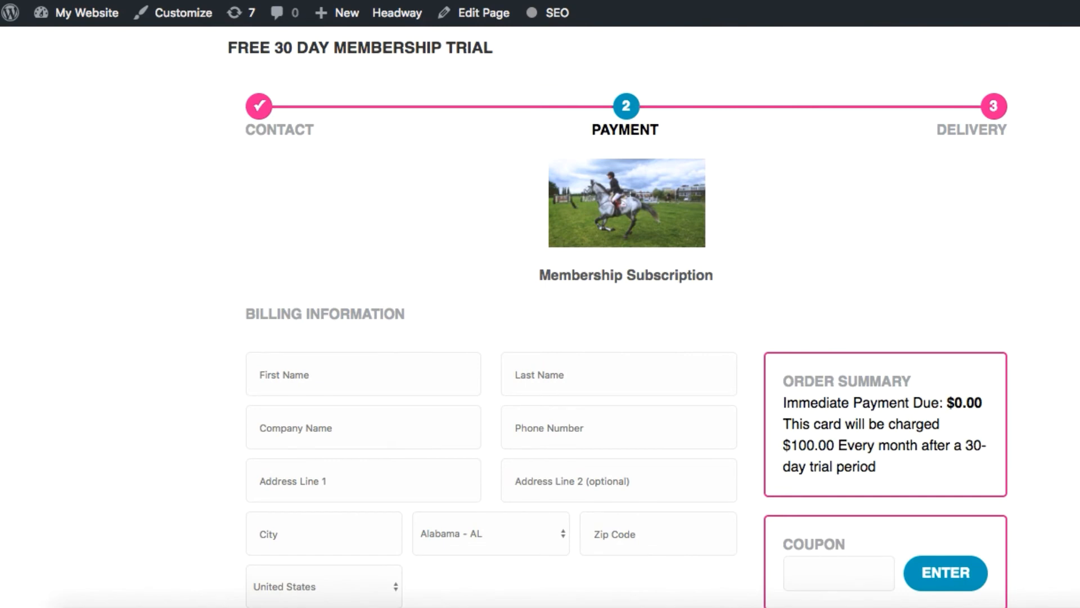
pyautogui.moveTo(802, 404)
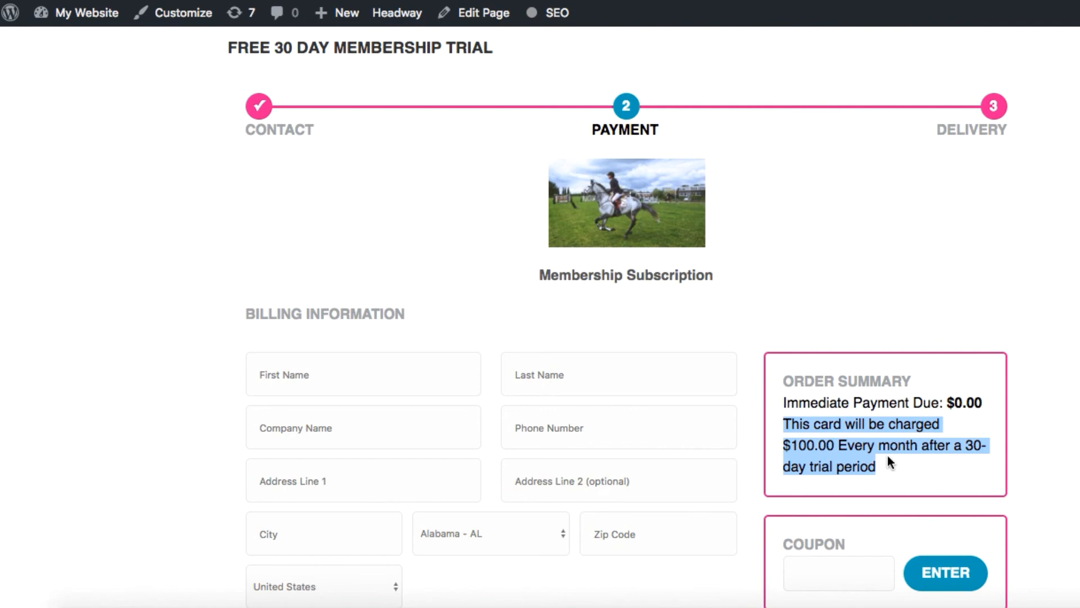
pyautogui.scroll(-3)
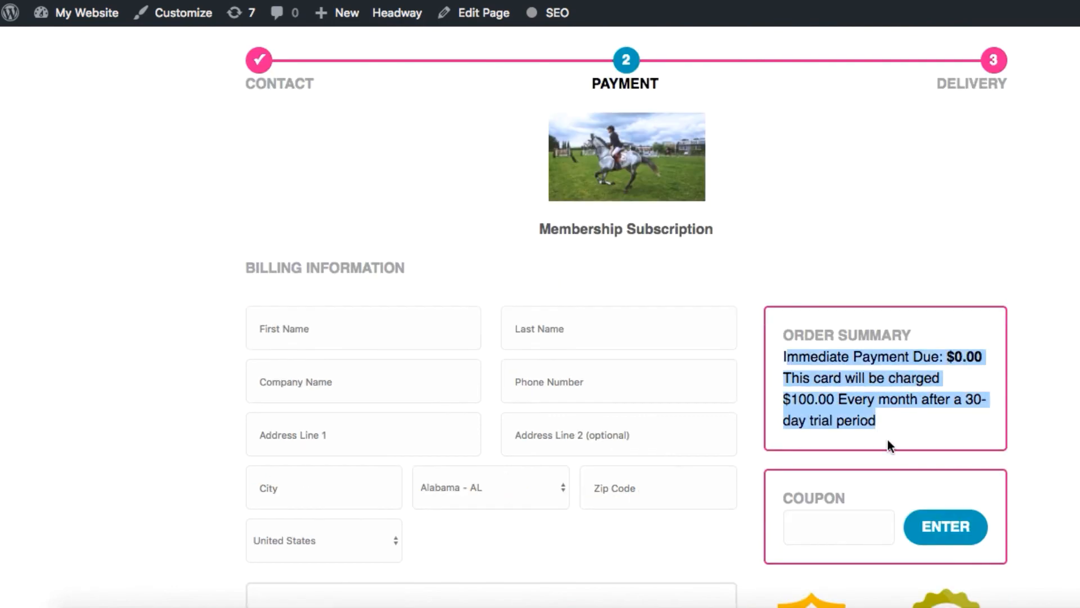
pyautogui.scroll(-3)
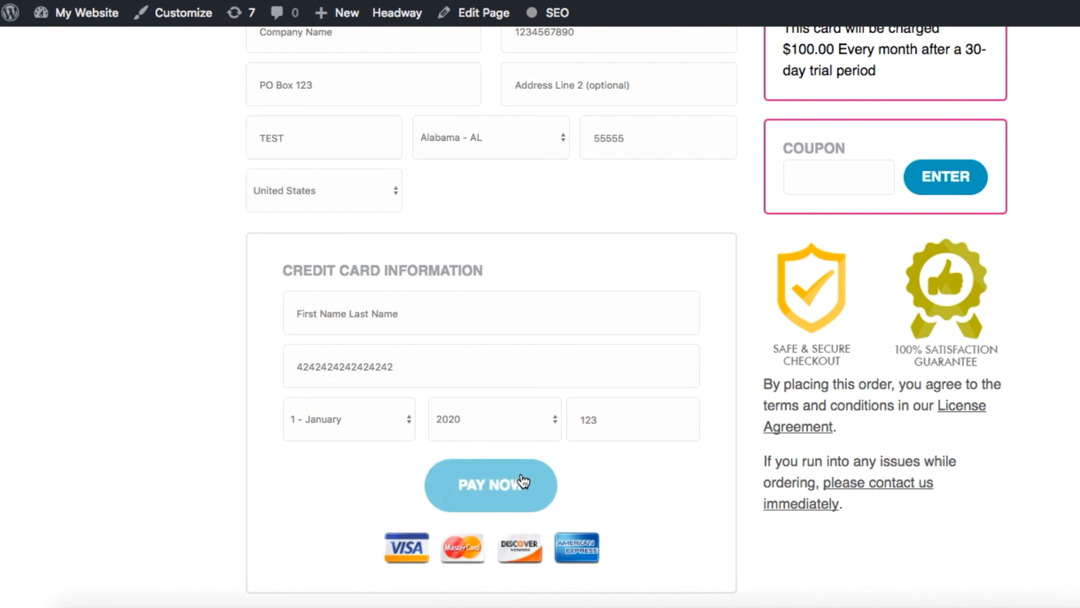
# Submit the test payment with Pay Now to reach 'You're now a member!'.
pyautogui.click(491, 485)
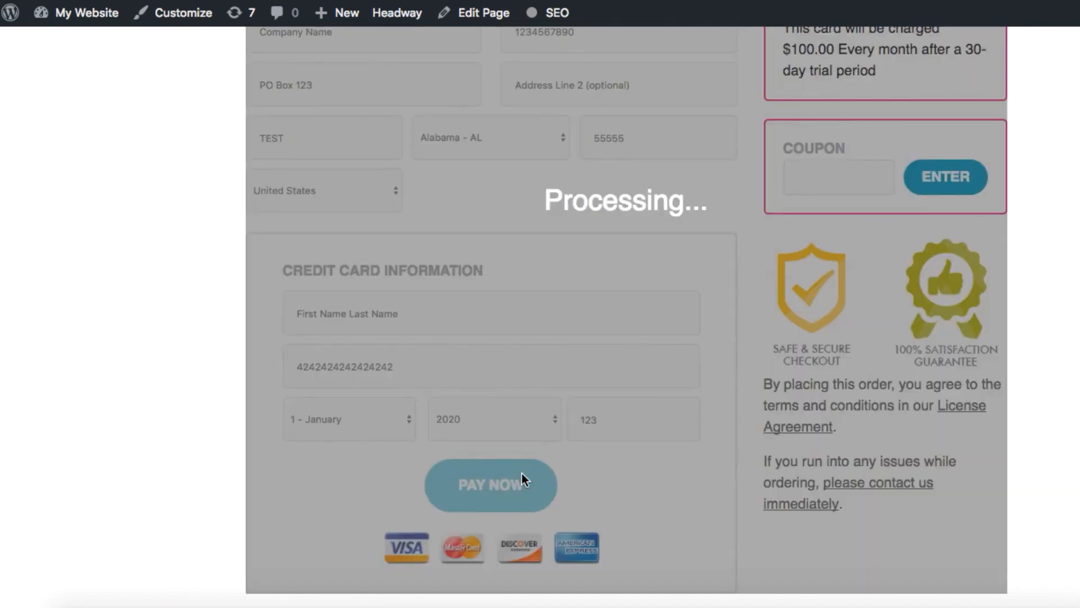
pyautogui.click(492, 485)
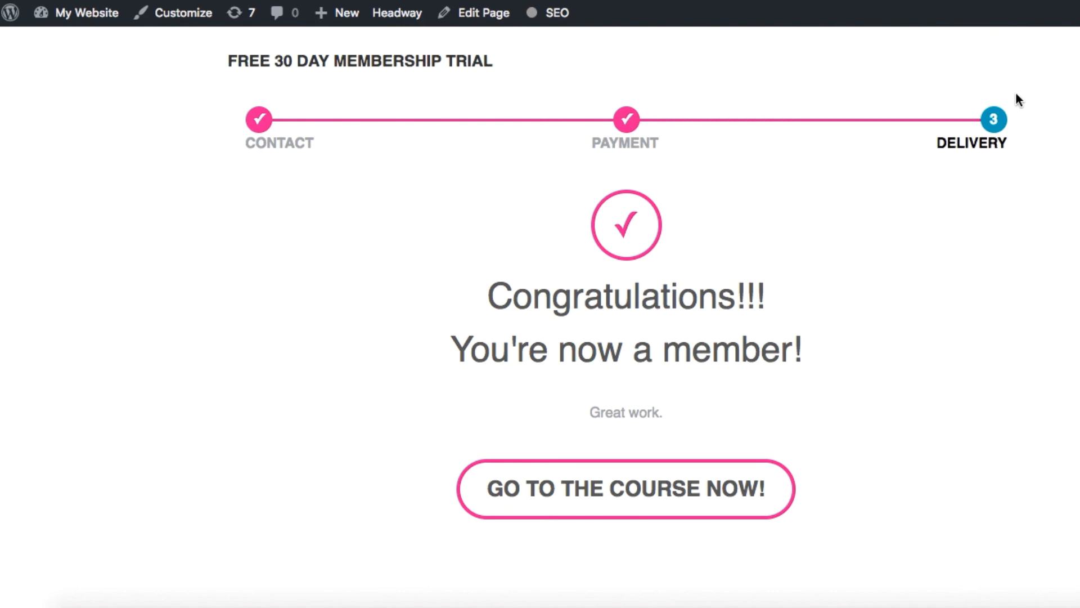
pyautogui.moveTo(783, 386)
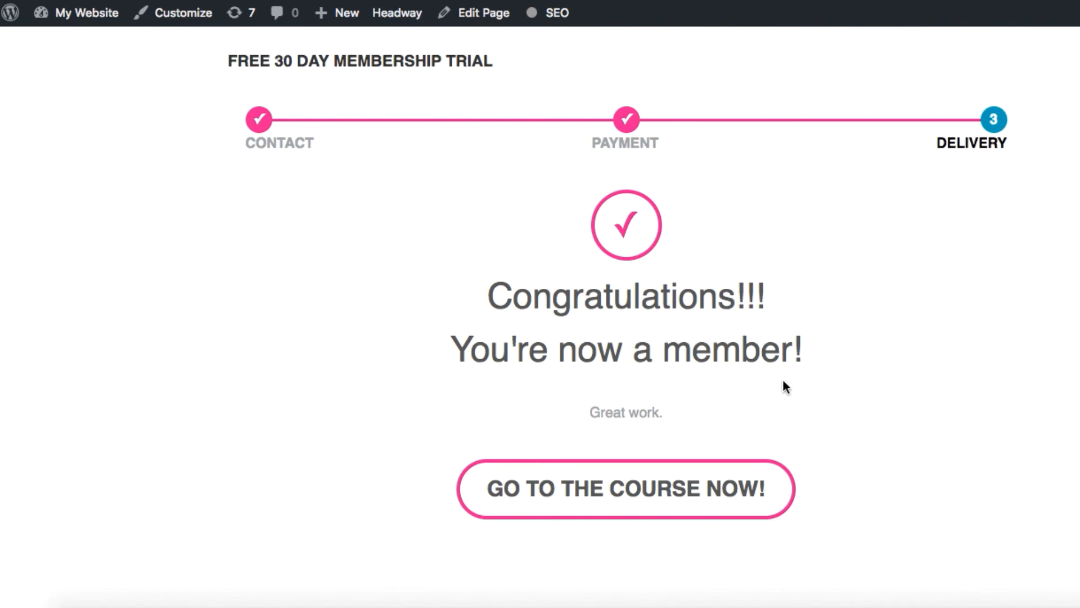